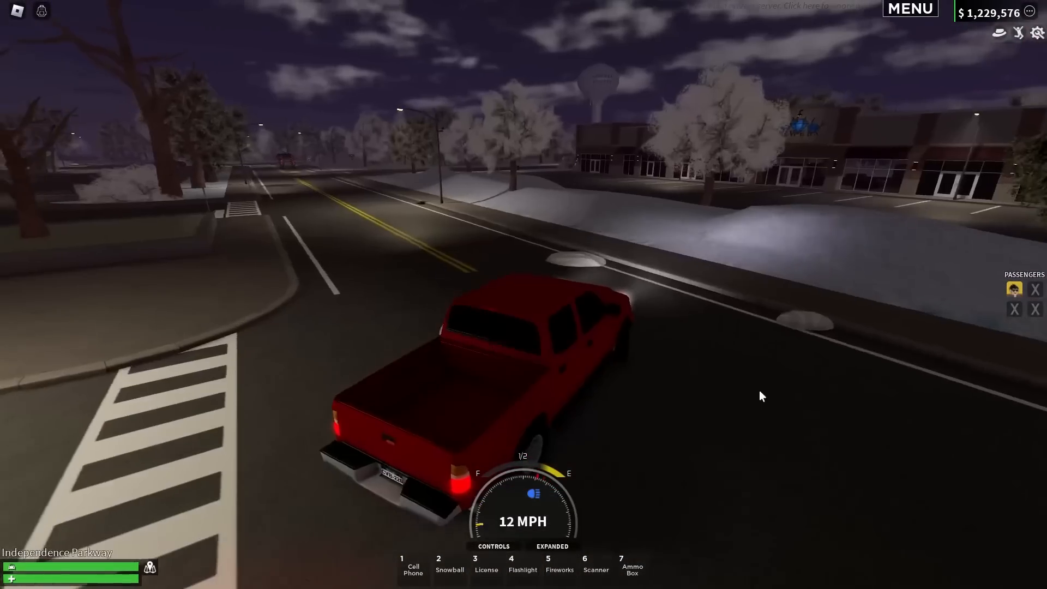
- Browse the Melonly homepage and go to the Dashboard listing servers and membership requests
key(w)
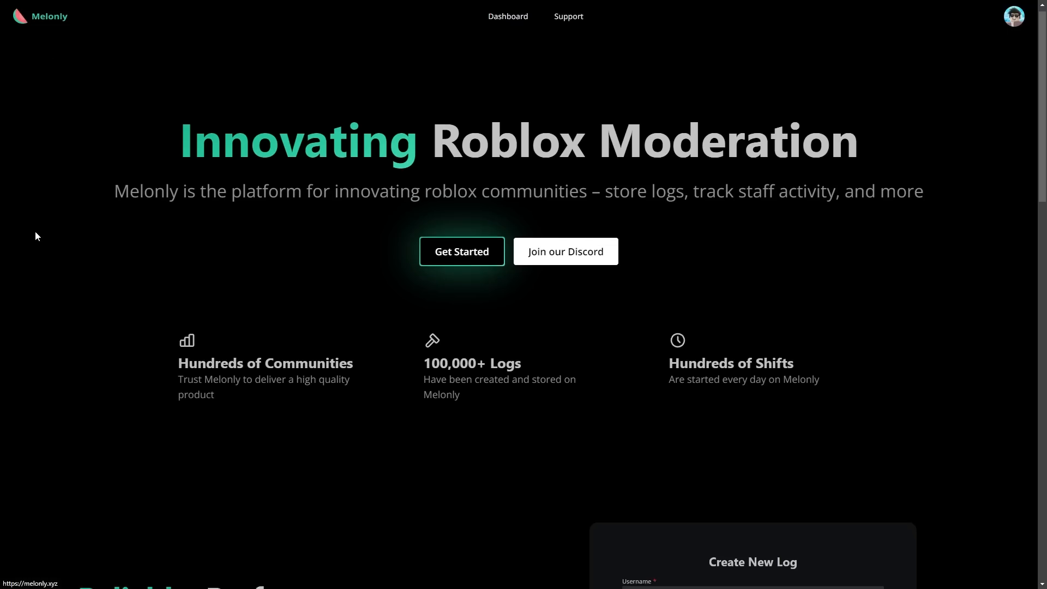
scroll(down, 3)
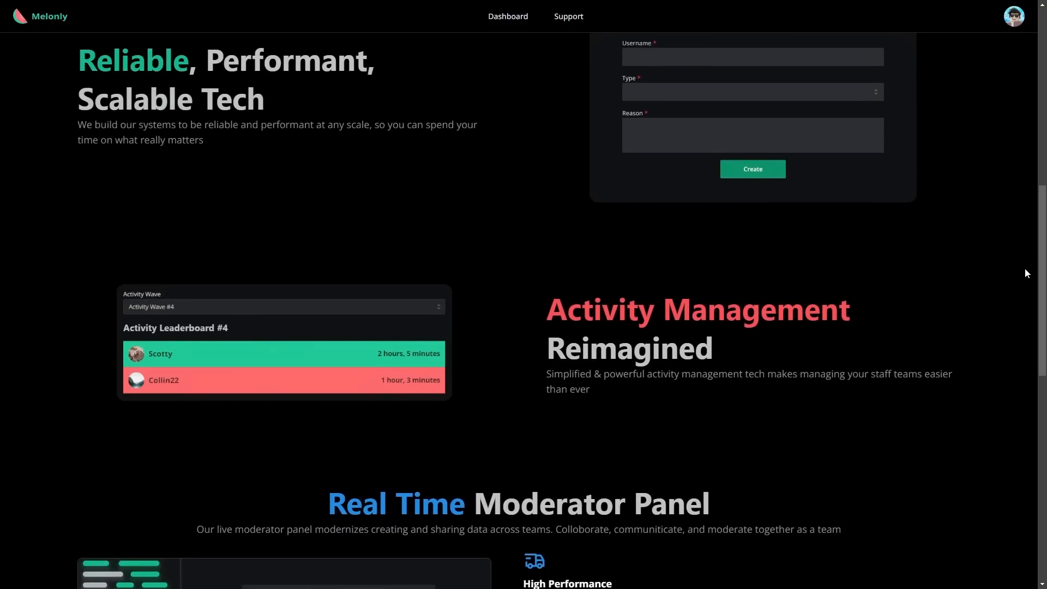
scroll(down, 3)
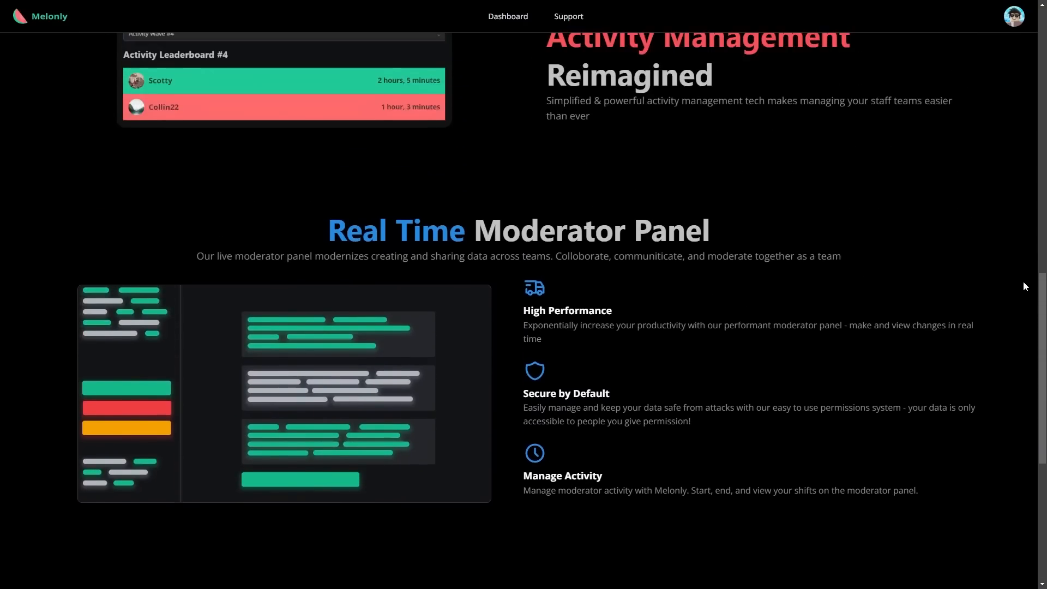
scroll(down, 3)
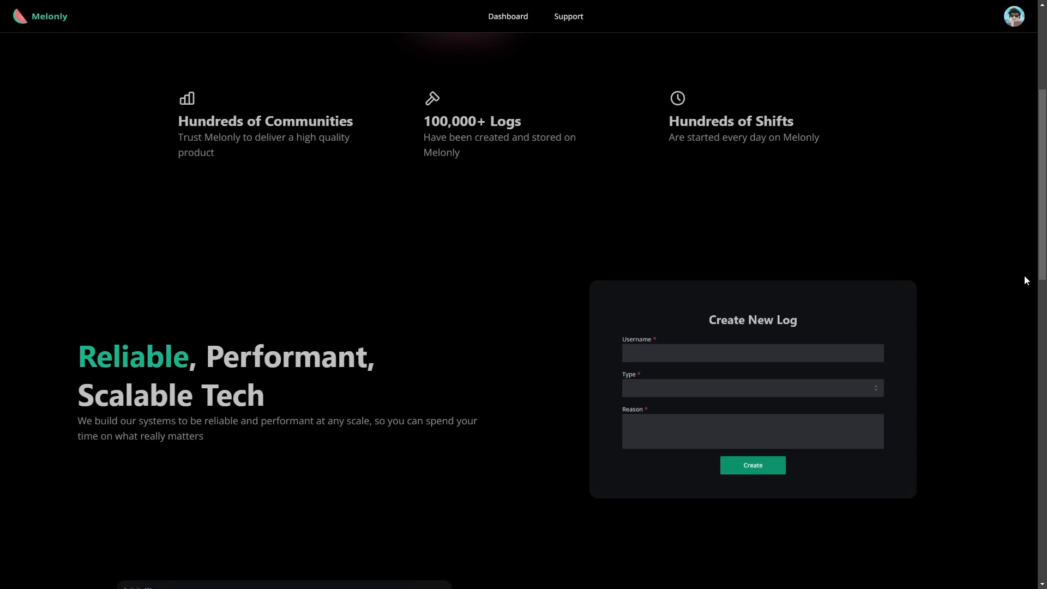
scroll(up, 3)
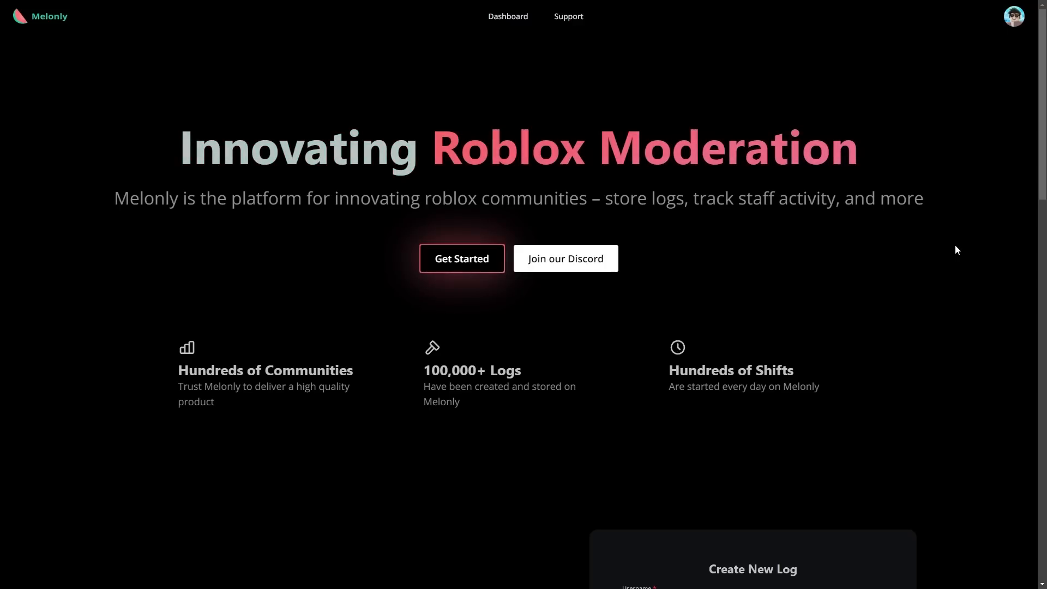
mouse_move(461, 259)
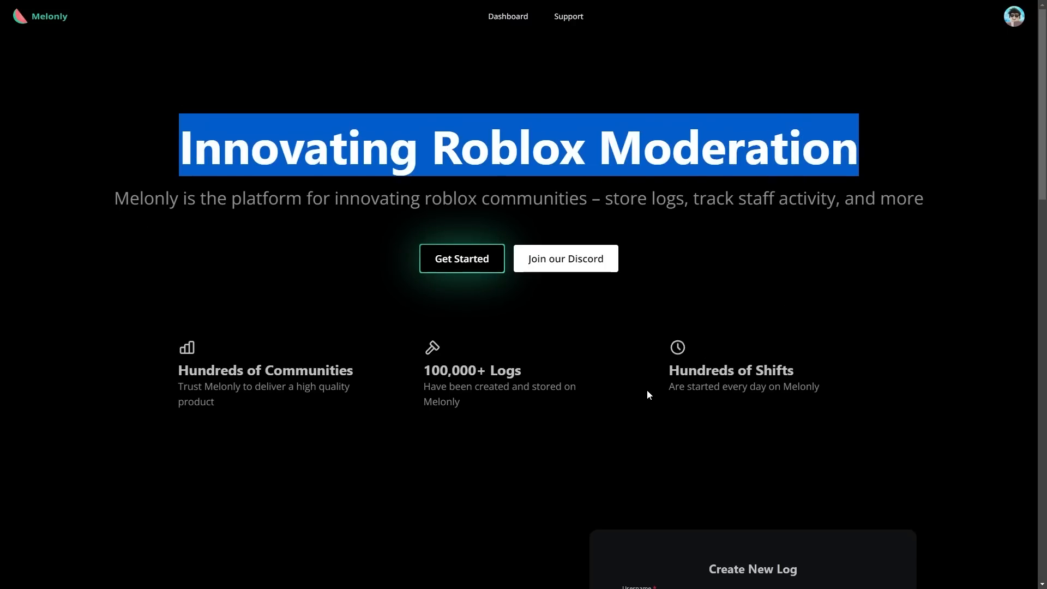
click(461, 258)
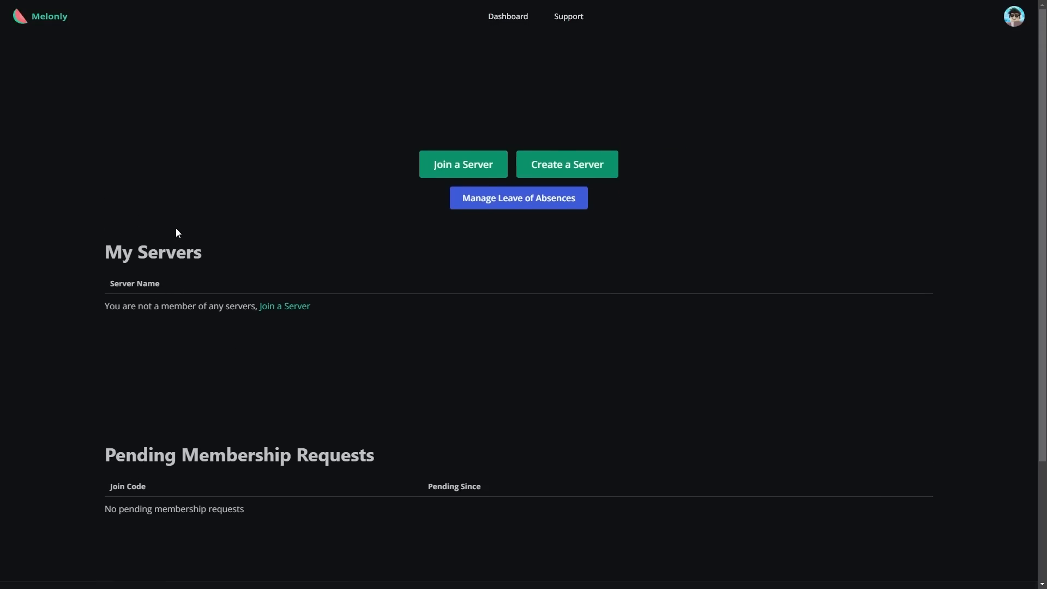
mouse_move(547, 182)
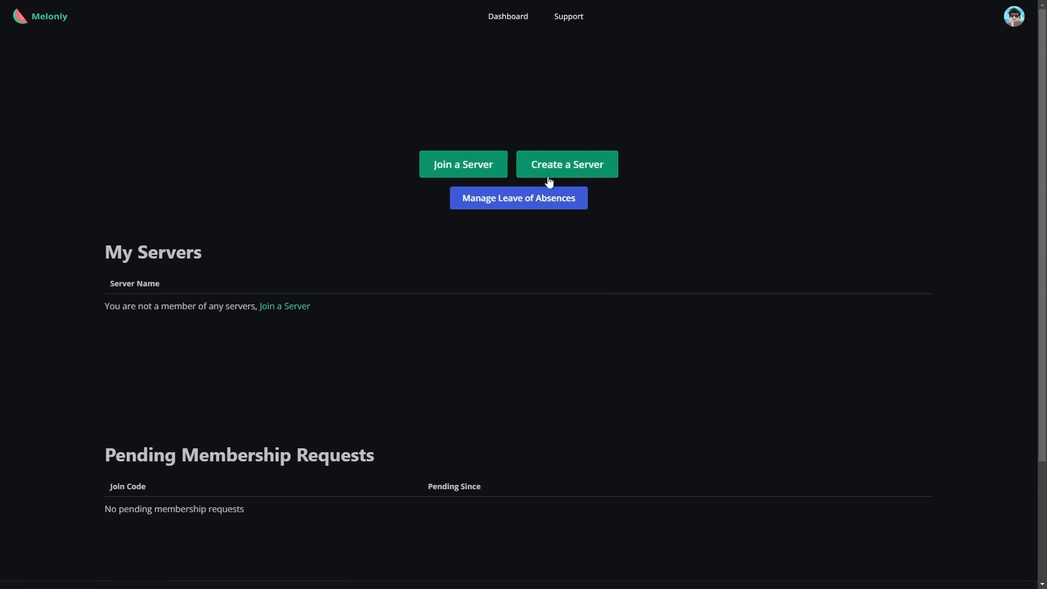
- Create a new server named 'OpenWorld Roleplay' and land on its welcome screen
click(566, 164)
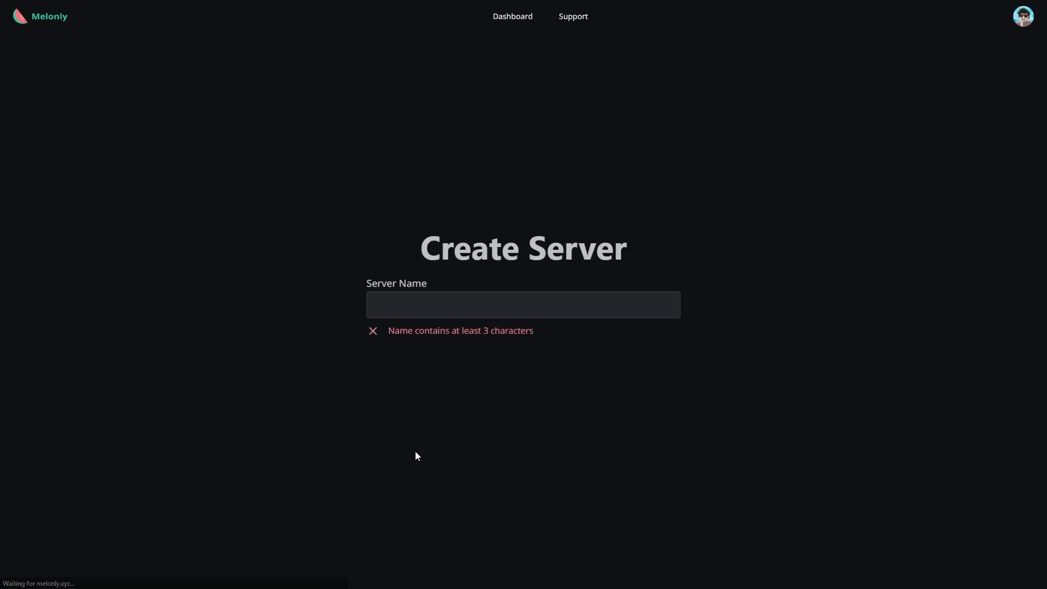
click(523, 305)
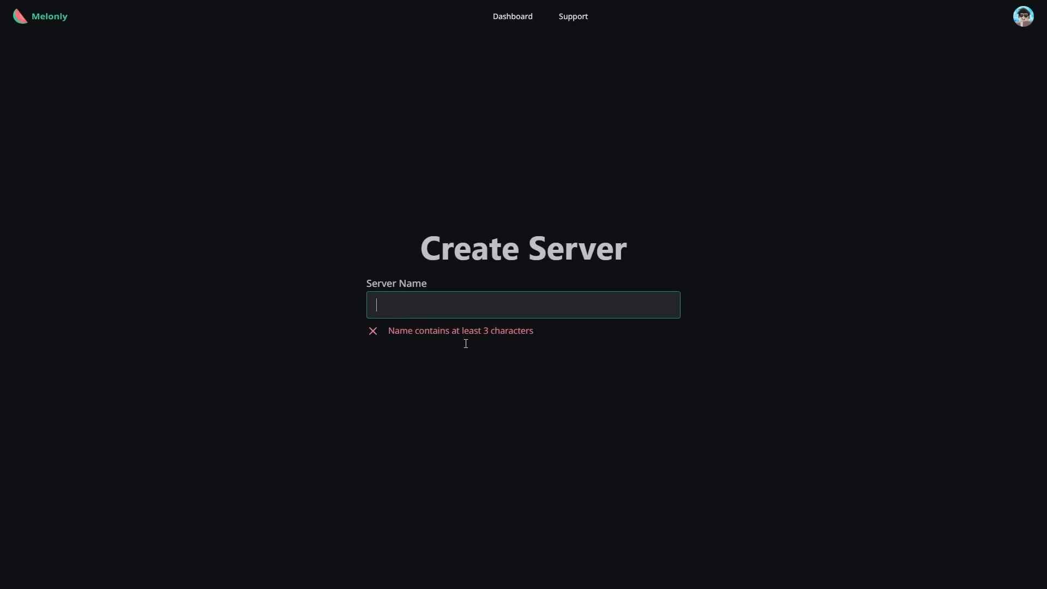
text(OpenW)
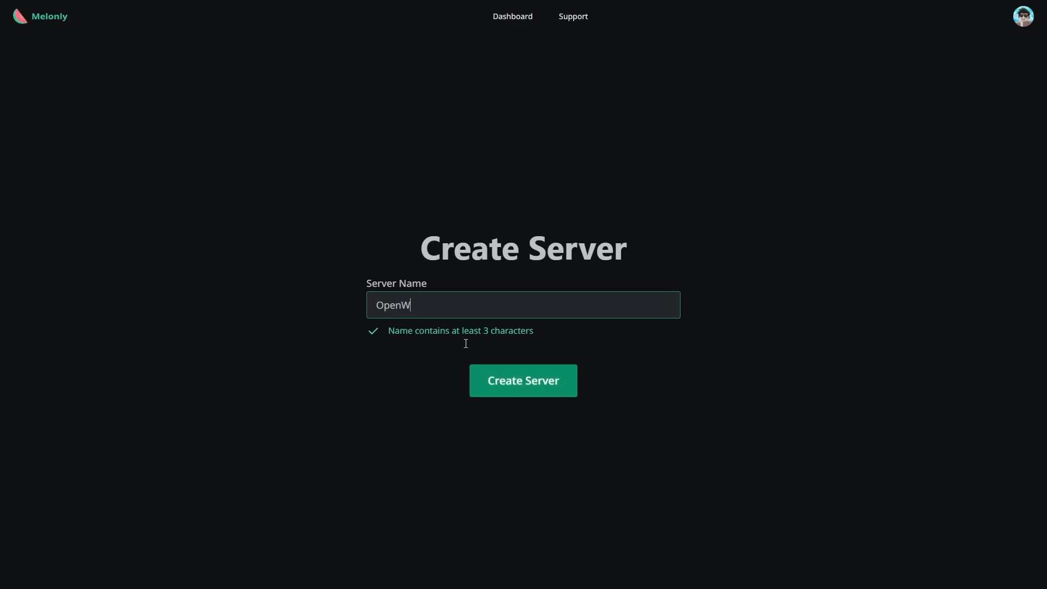
text(orld Roleplay)
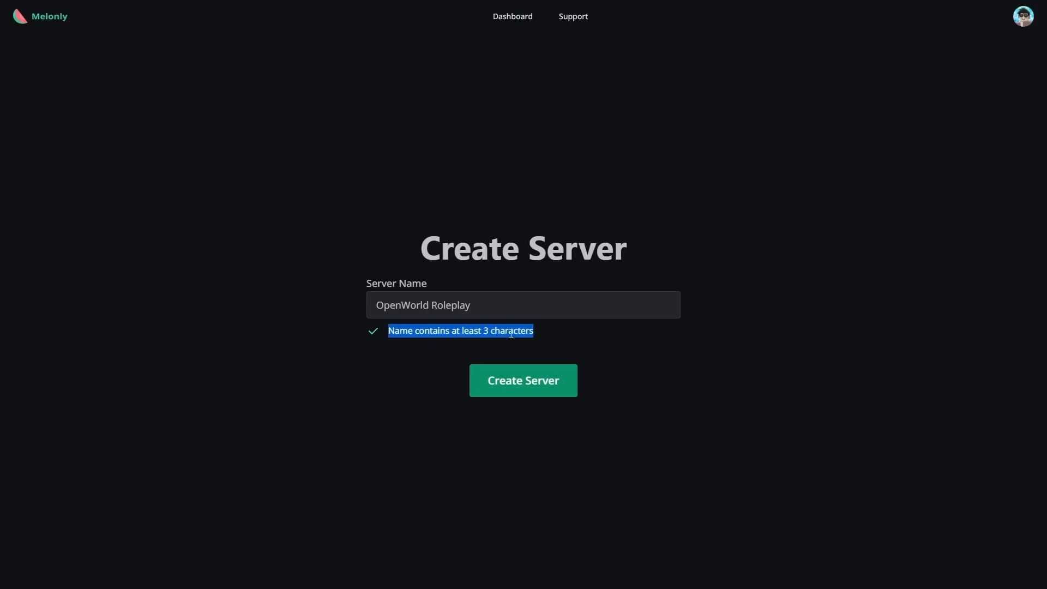
click(522, 380)
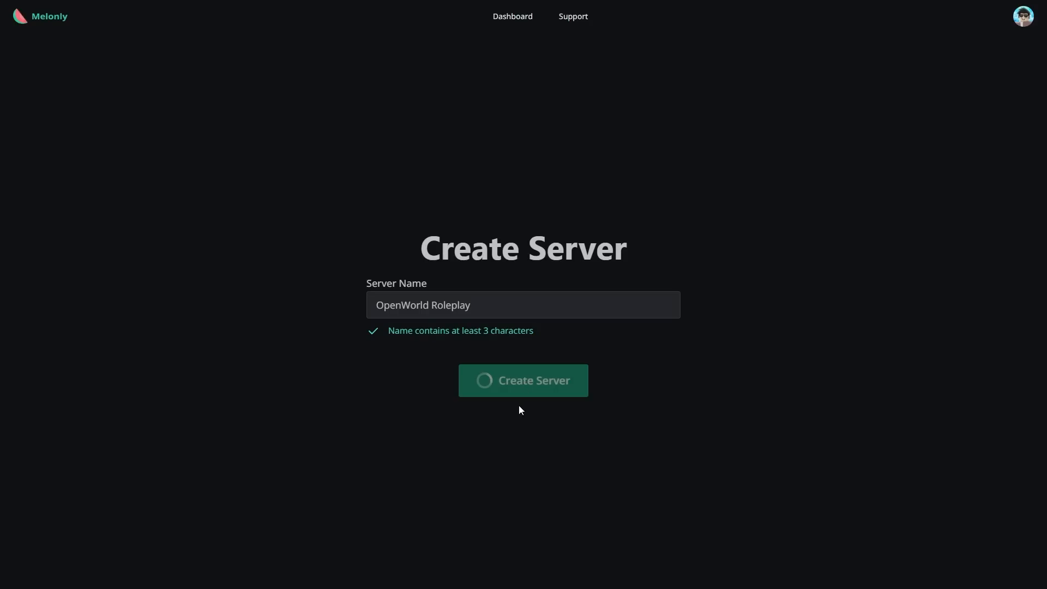
click(523, 380)
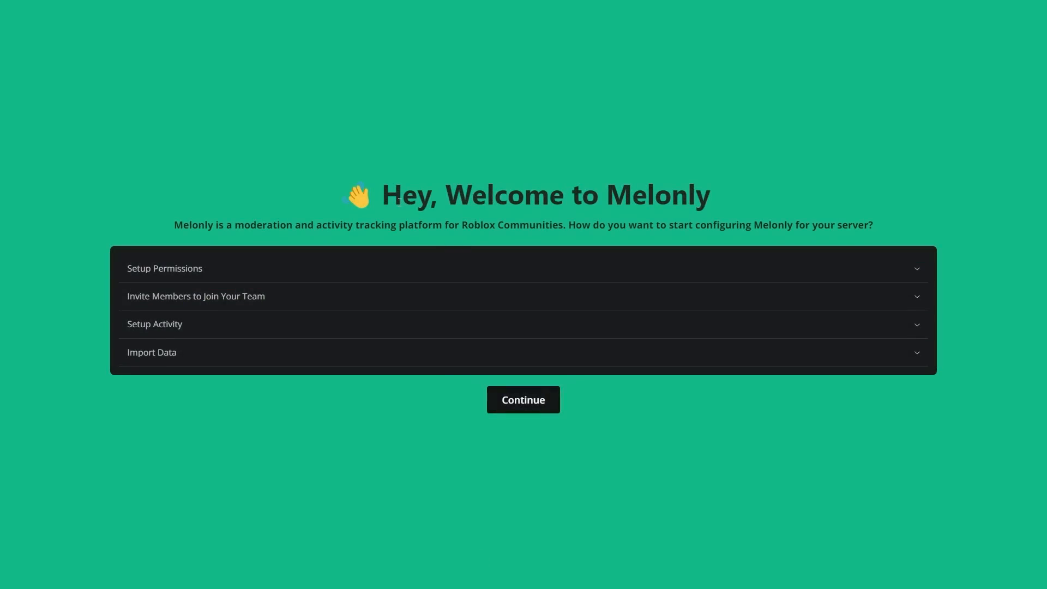
mouse_move(177, 335)
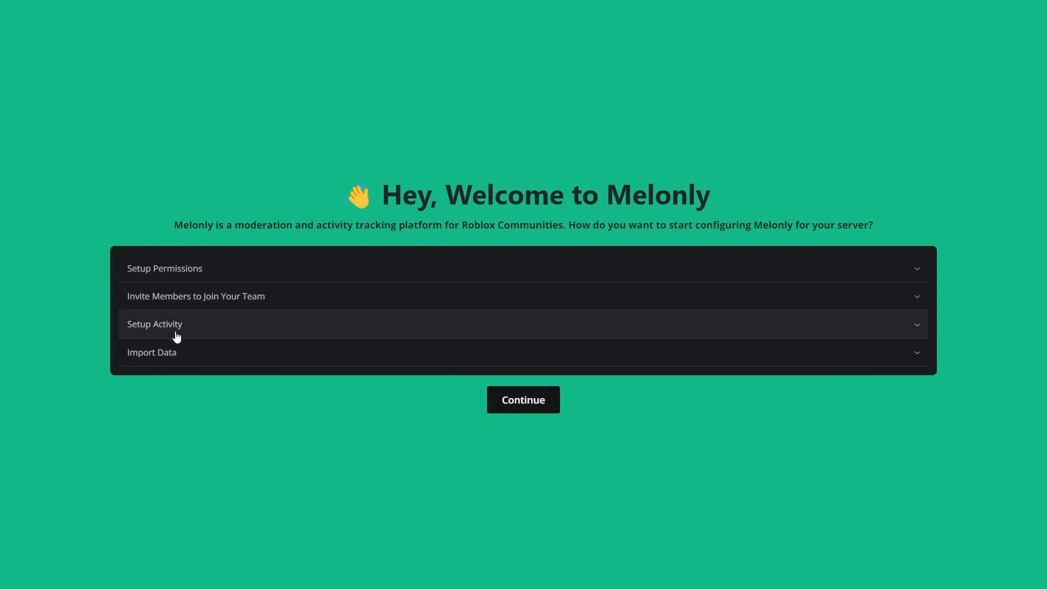
- Expand the Setup Permissions and Import Data explanations, then continue to the server settings
click(164, 268)
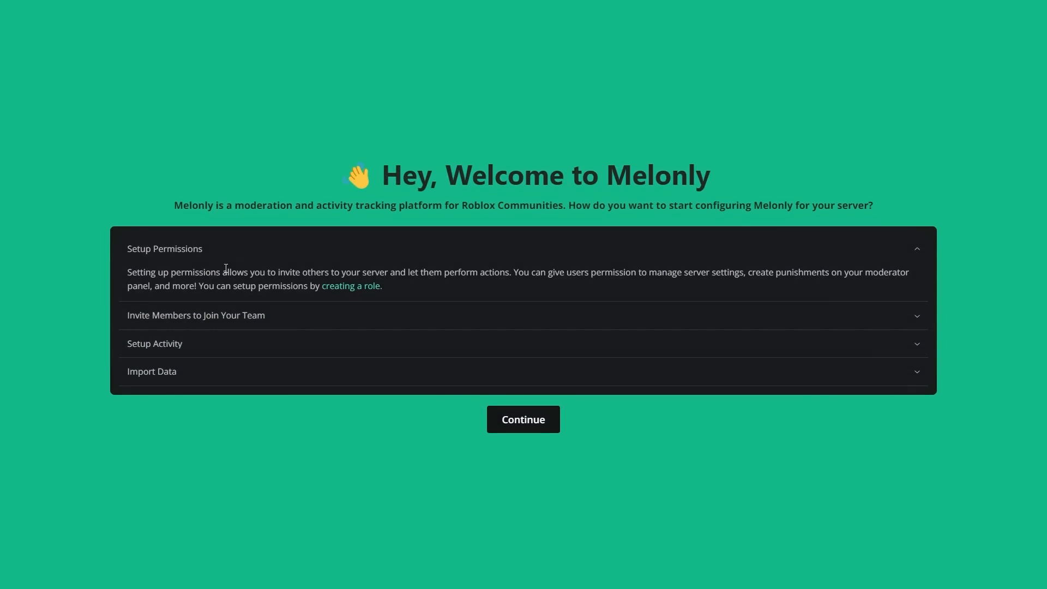
click(165, 249)
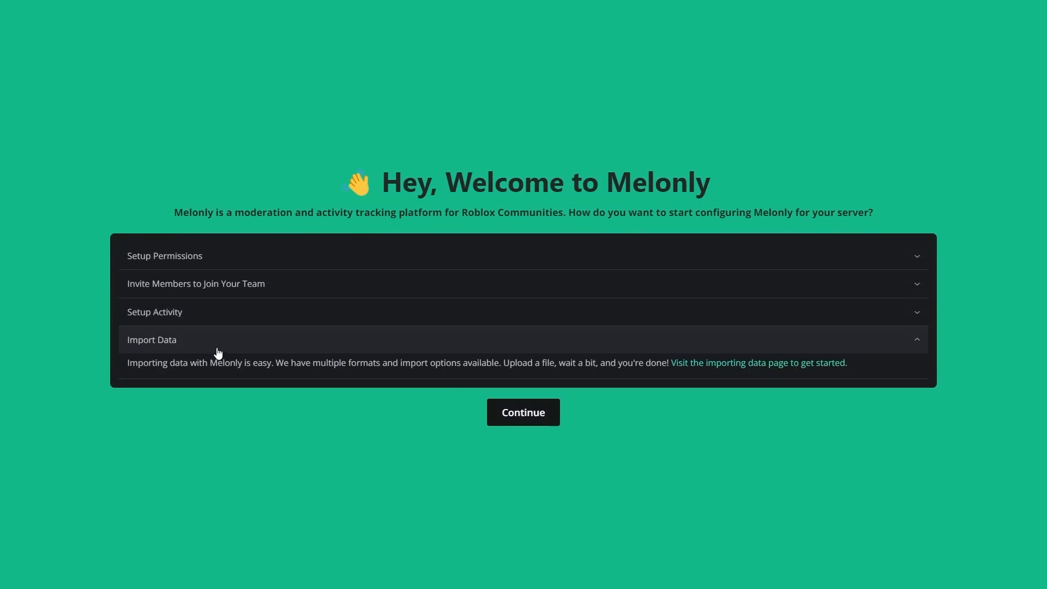
click(522, 413)
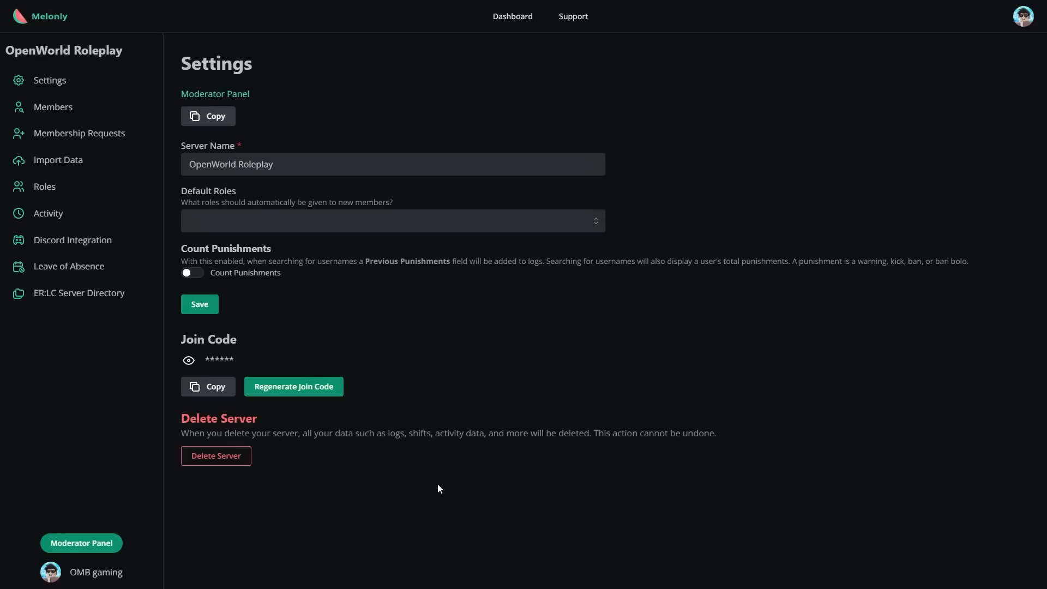
mouse_move(563, 461)
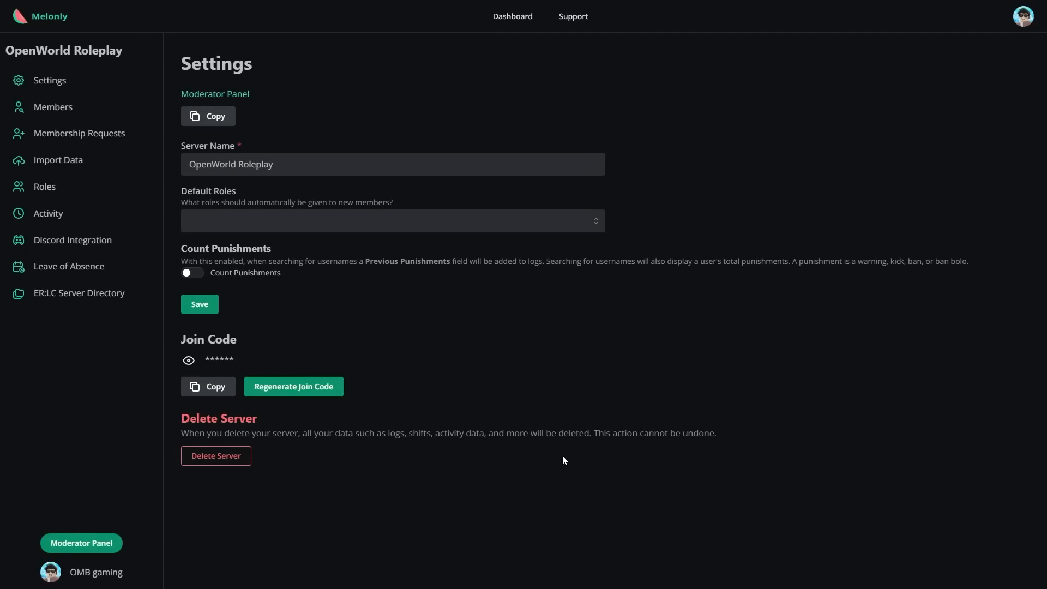
mouse_move(79, 292)
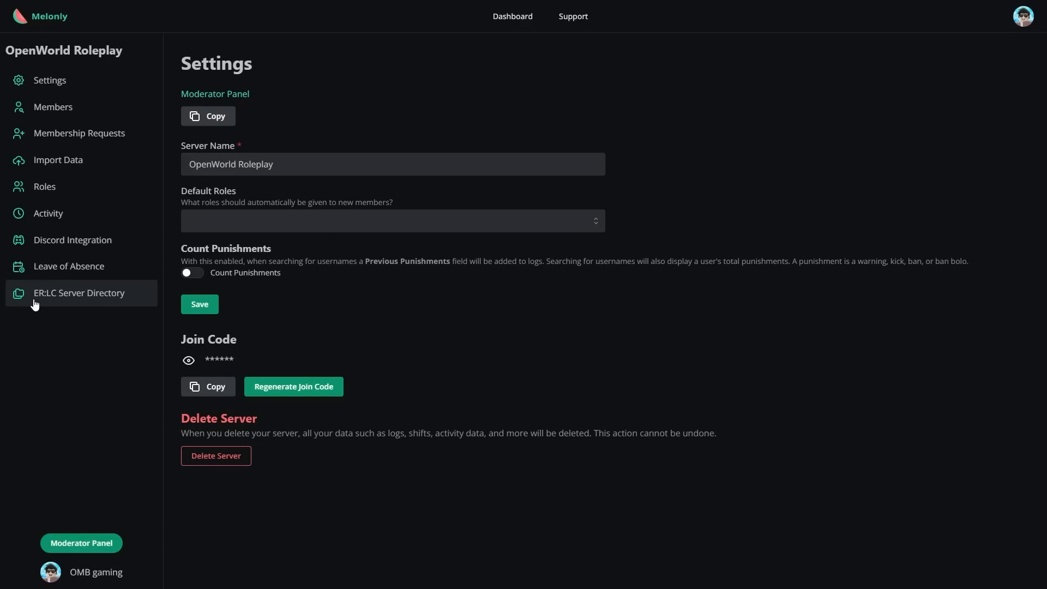
- Go to the ER:LC Server Directory application form for OpenWorld Roleplay
click(79, 292)
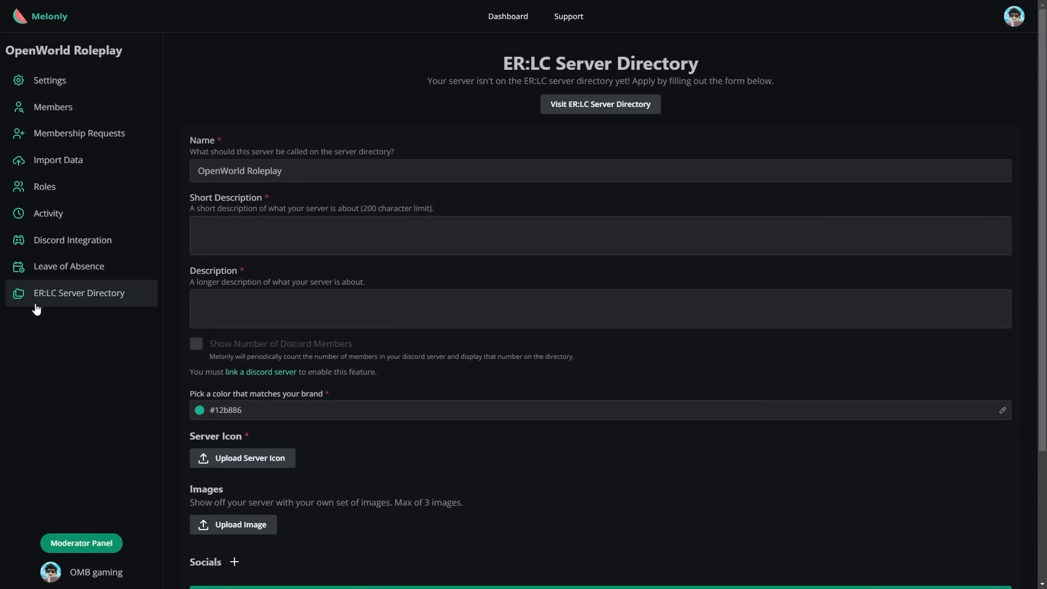
- Browse the public ER:LC server directory and open the Compton Roleplay 2 listing
click(599, 104)
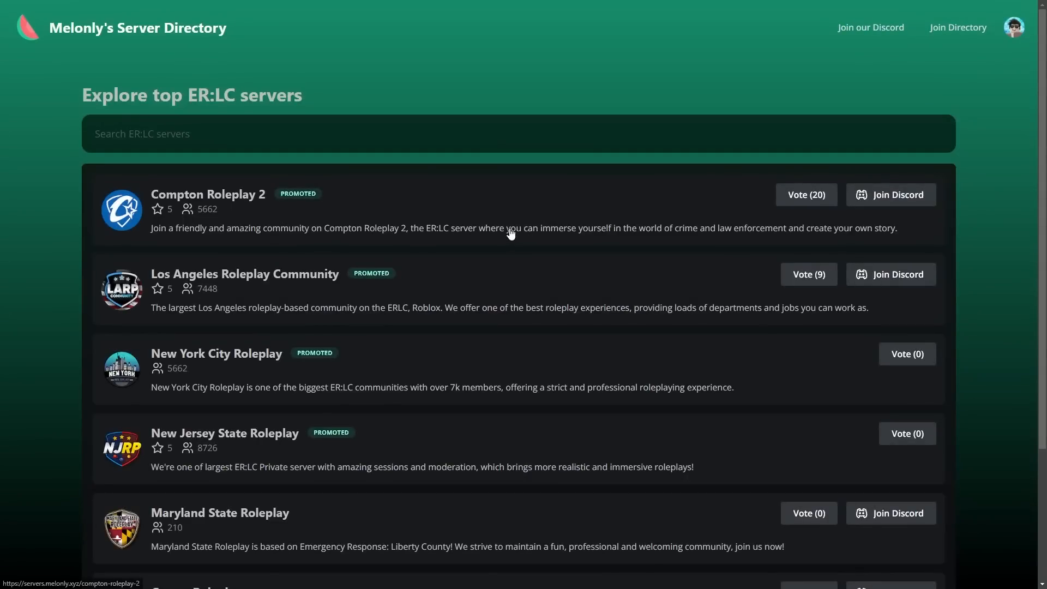
scroll(down, 3)
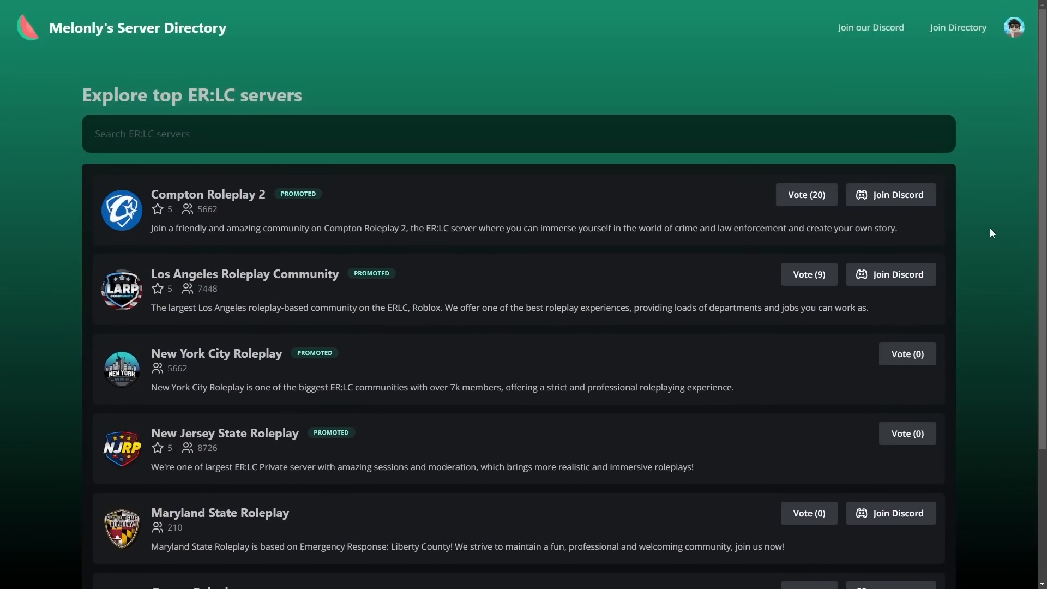
scroll(down, 3)
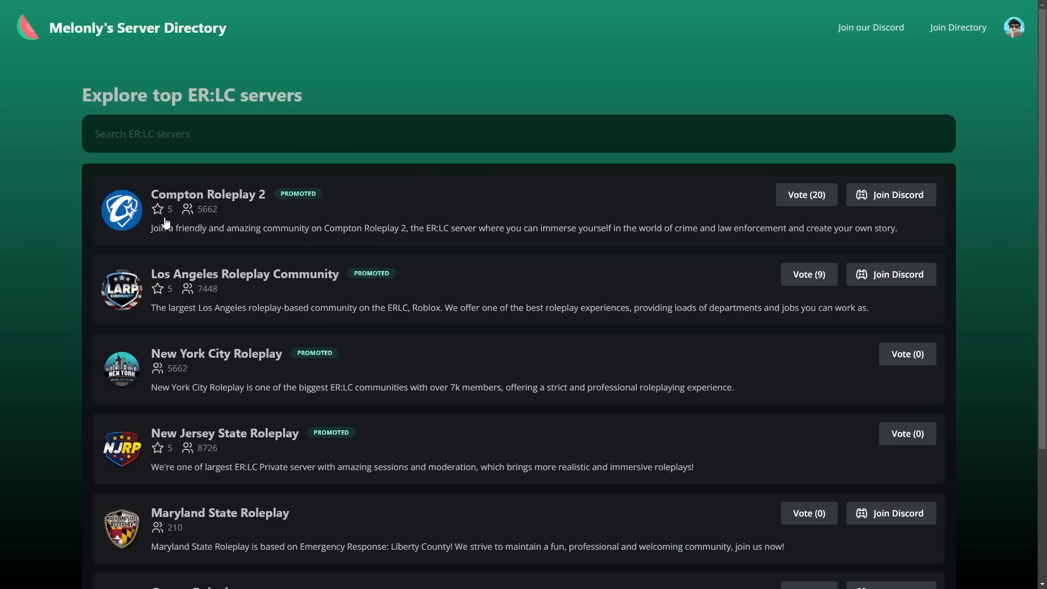
mouse_move(248, 211)
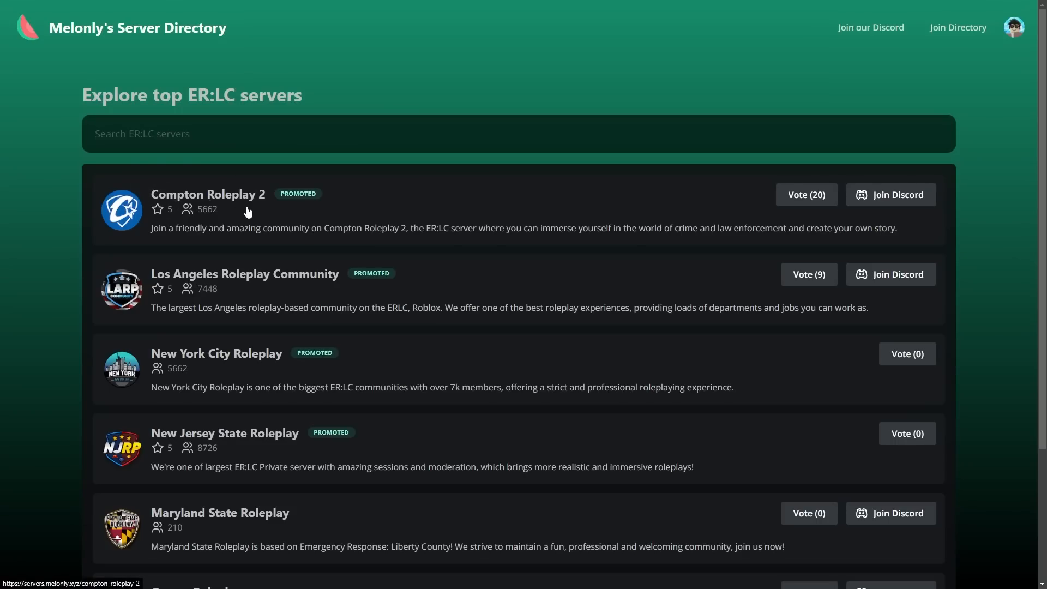
click(208, 194)
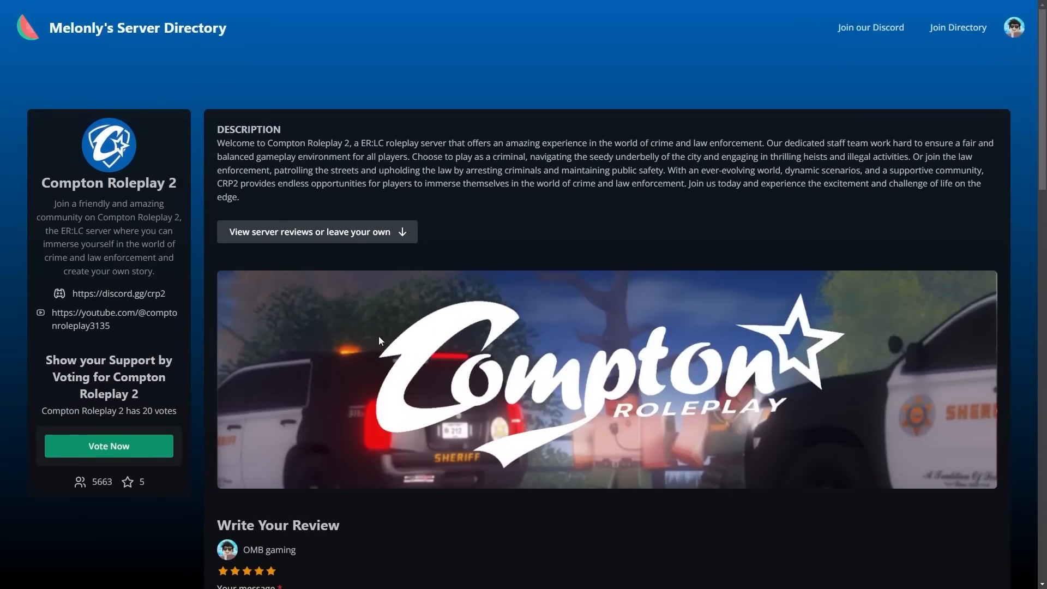
- Read through Compton Roleplay 2's reviews and return to the OpenWorld Roleplay application form
scroll(down, 3)
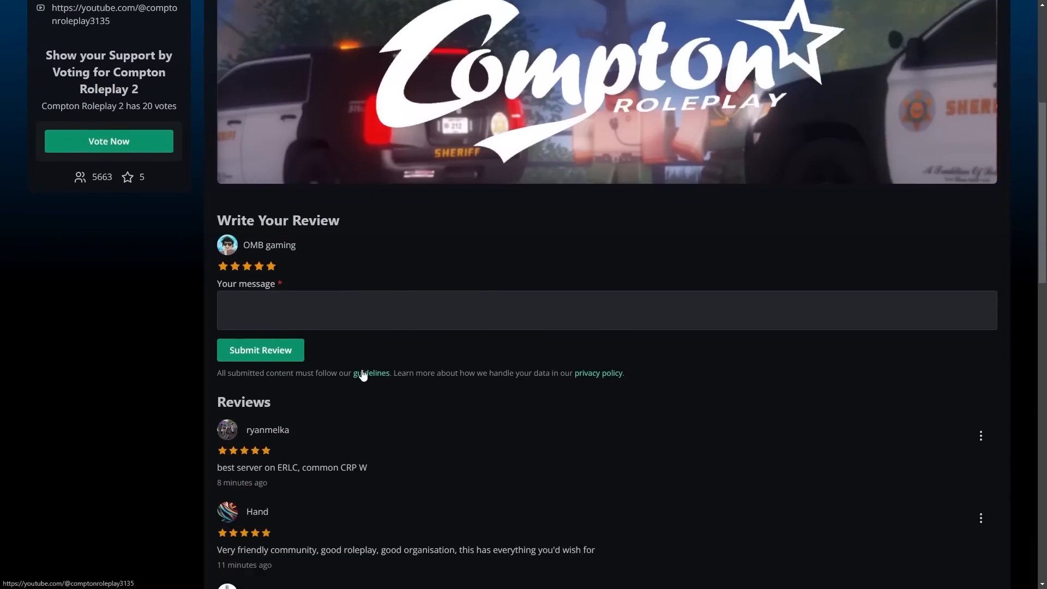
scroll(down, 3)
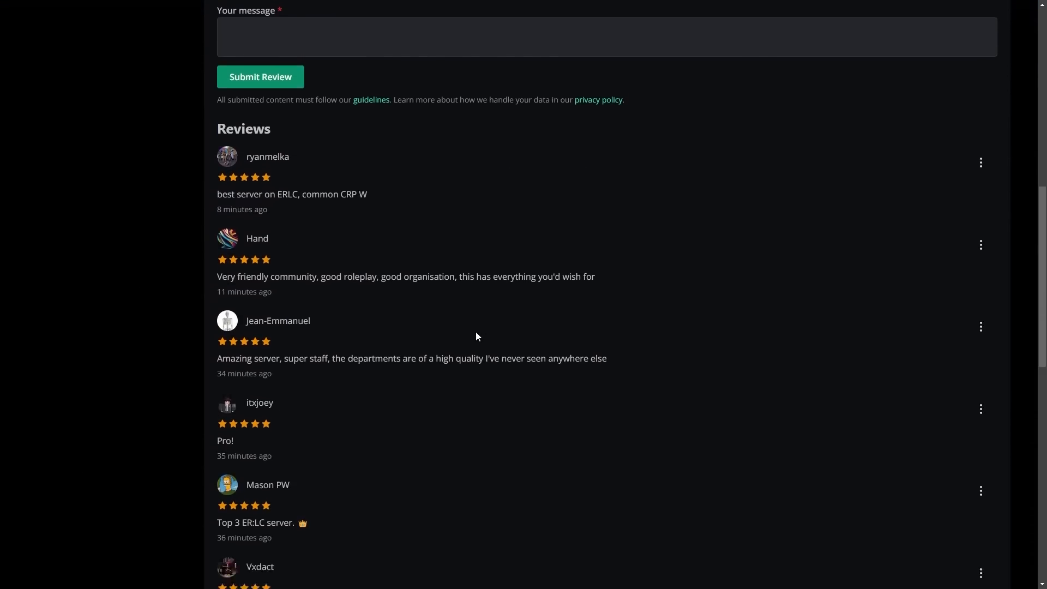
scroll(down, 3)
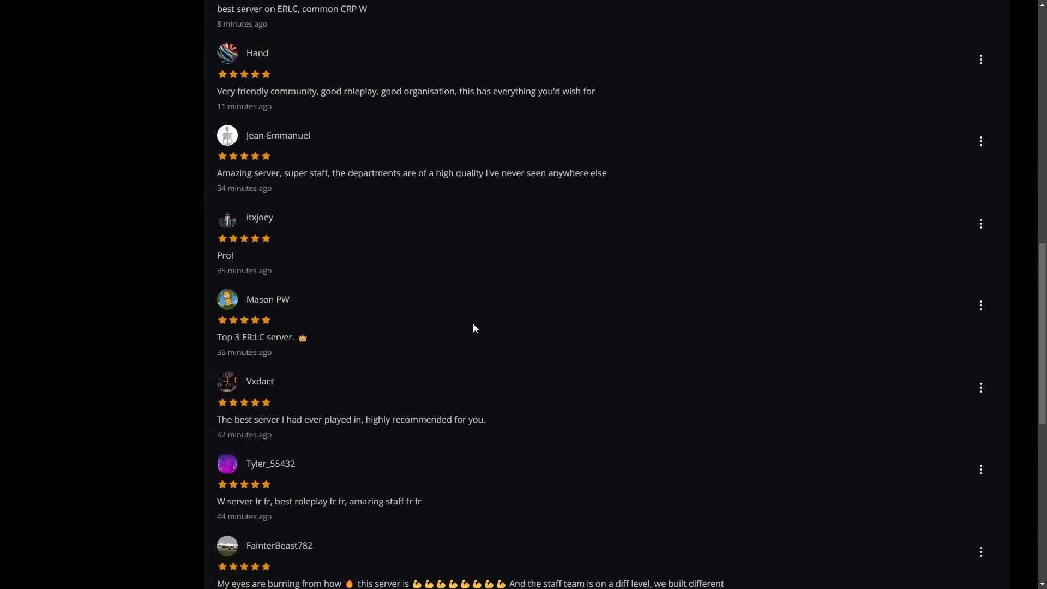
scroll(down, 3)
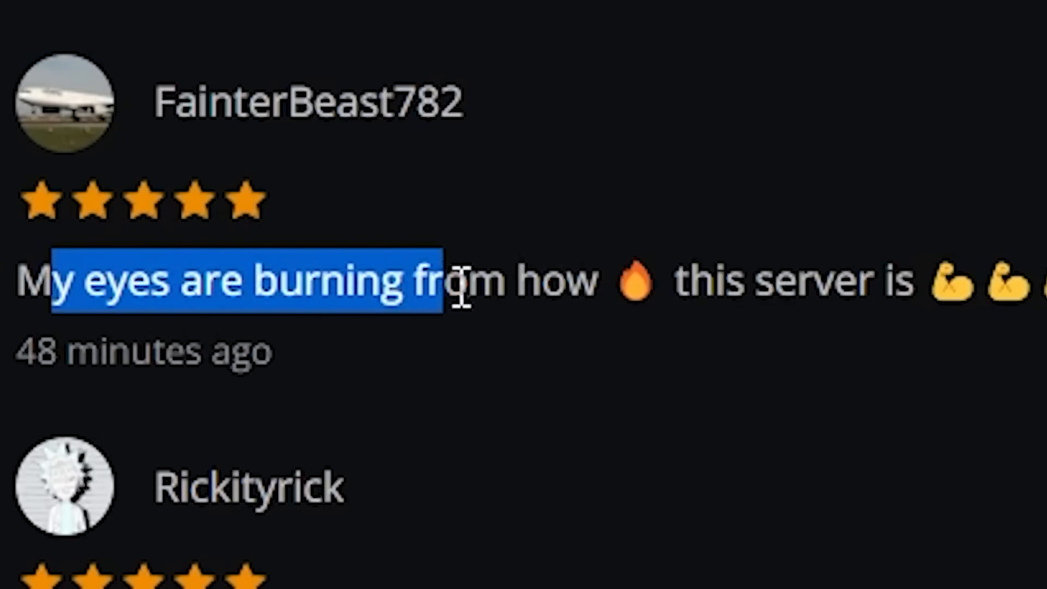
click(908, 367)
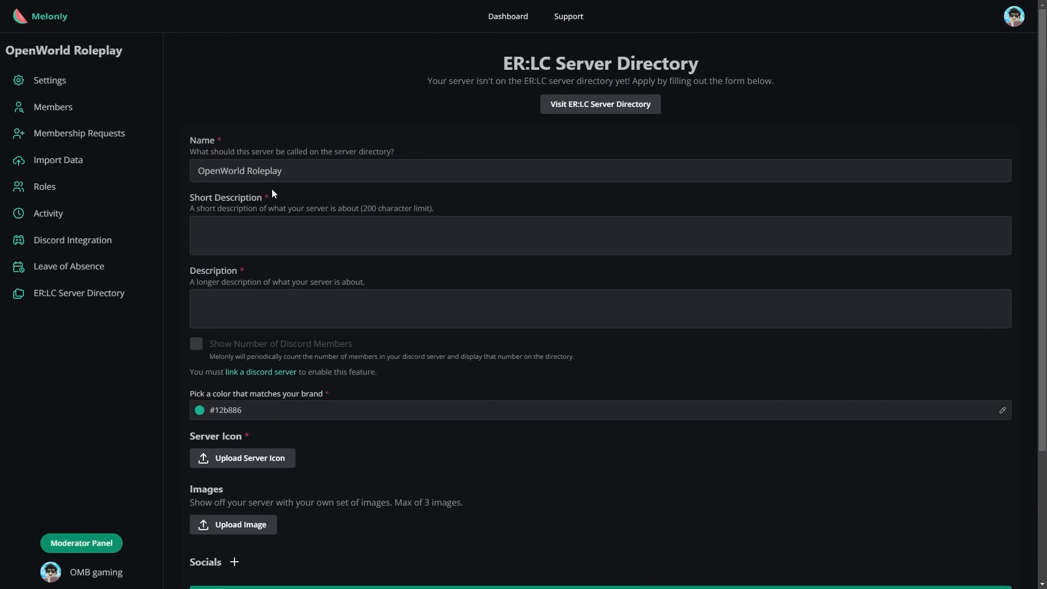
- Fill the short description and add the globe server icon and three gameplay screenshots
click(600, 235)
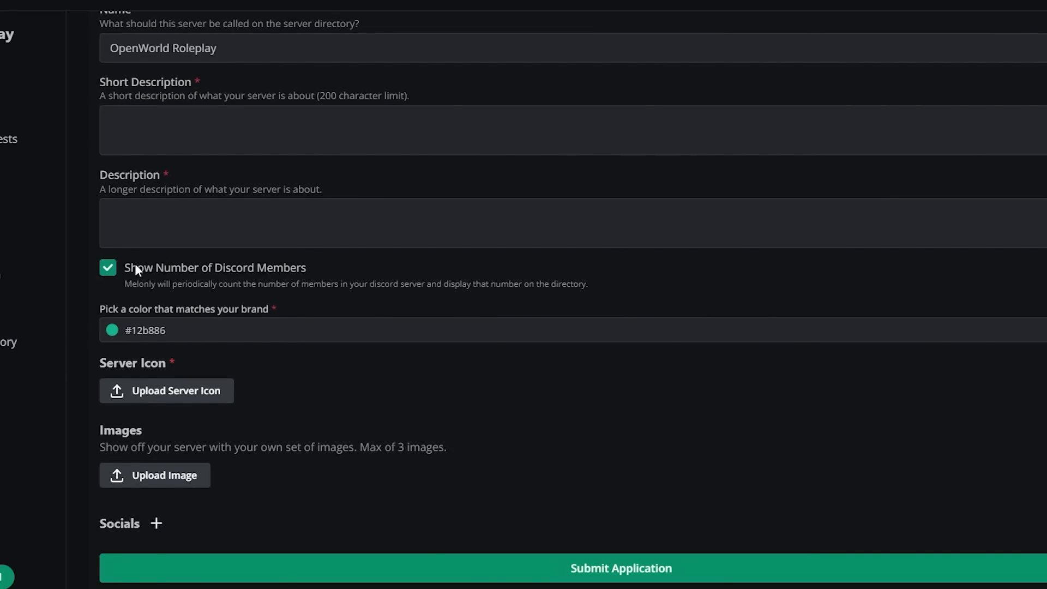
mouse_move(279, 263)
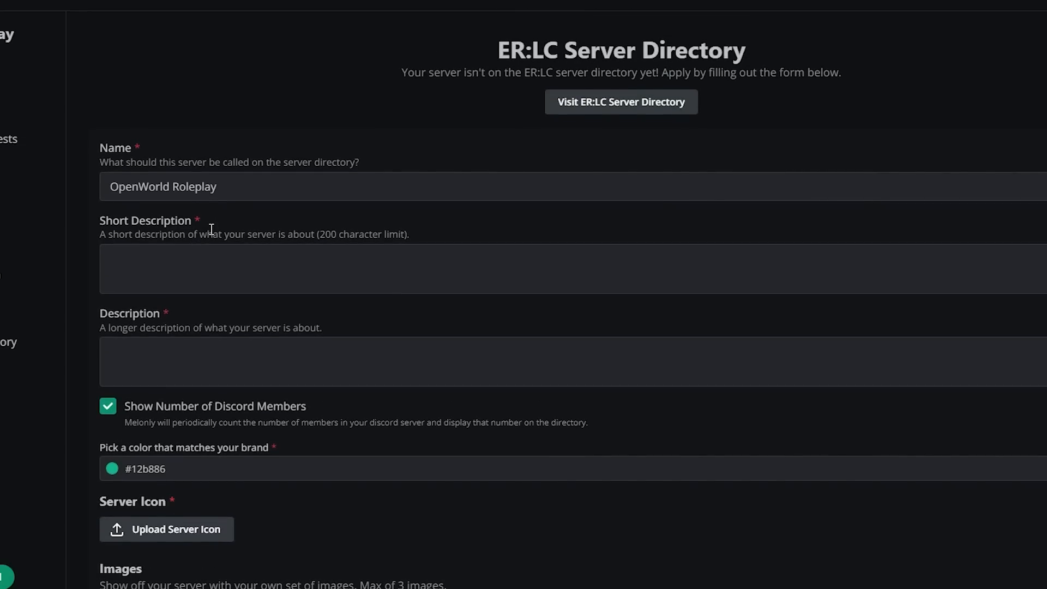
scroll(down, 3)
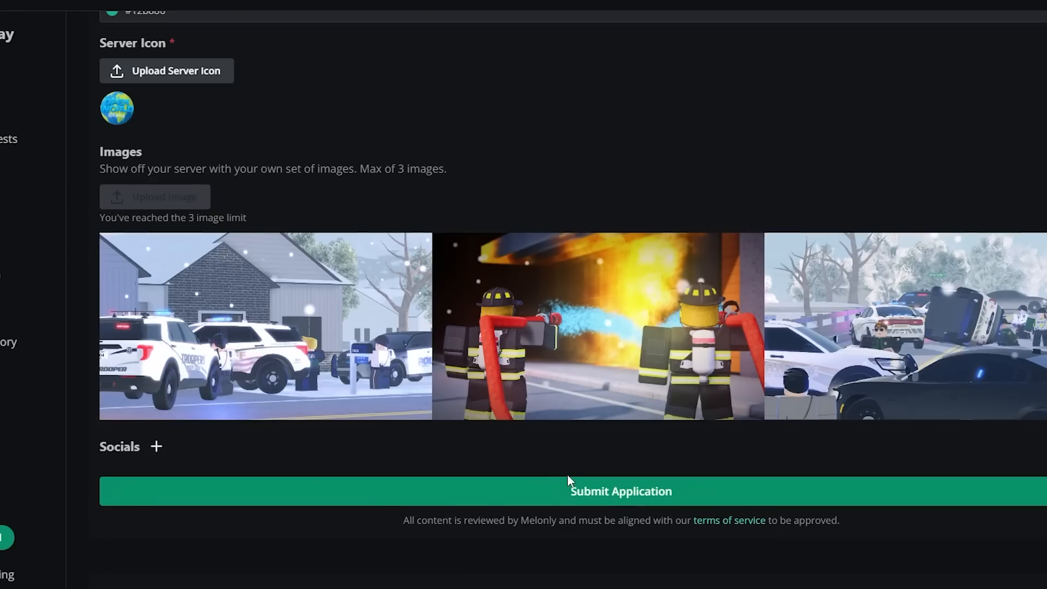
mouse_move(422, 211)
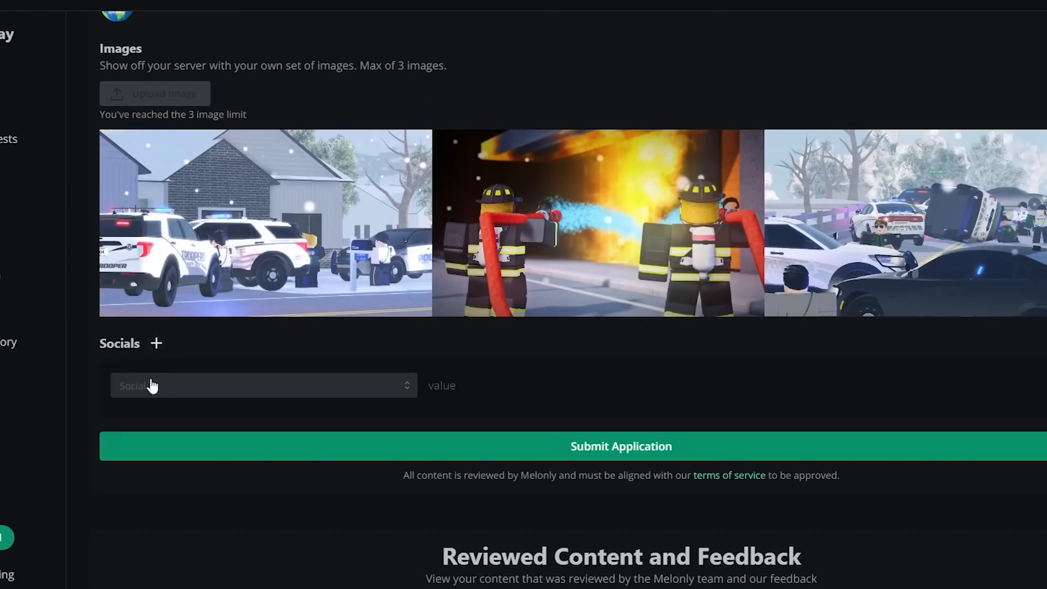
- Add a YouTube link with handle 'OMBgaming' and a TikTok link, then submit the directory application
click(263, 385)
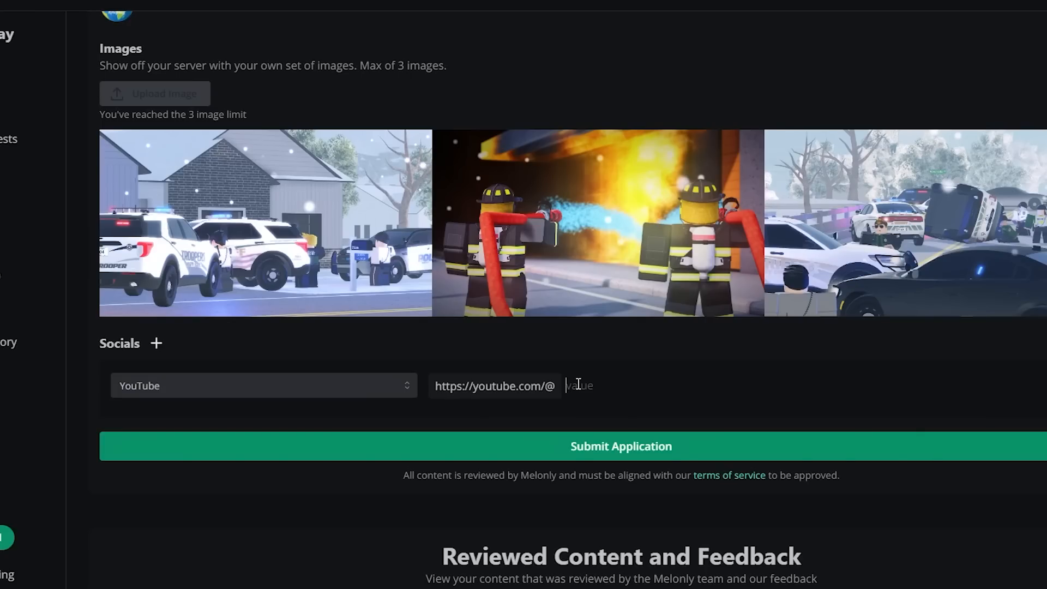
text(OMBgaming)
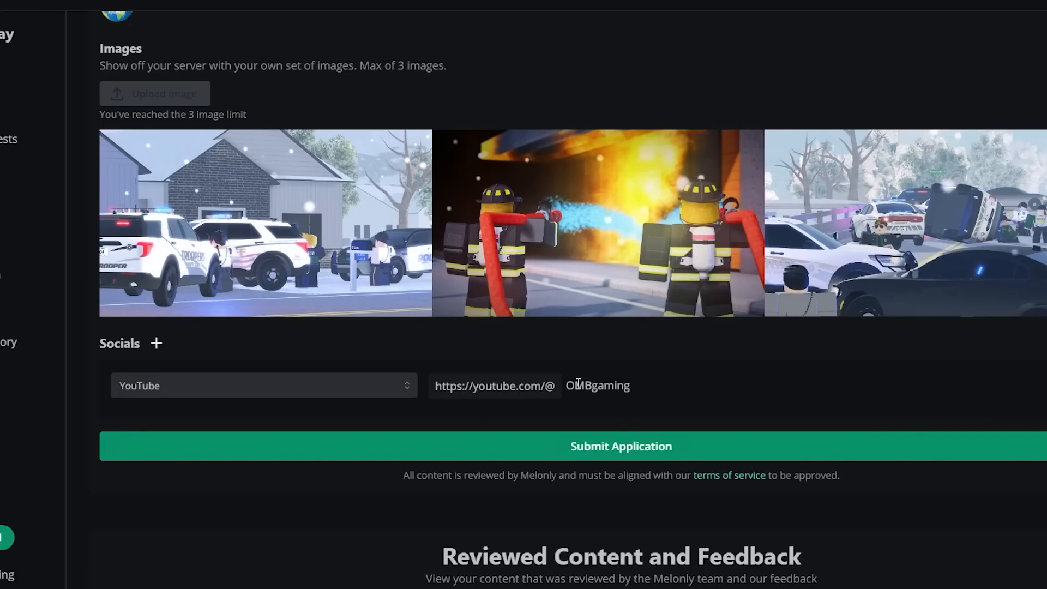
mouse_move(156, 348)
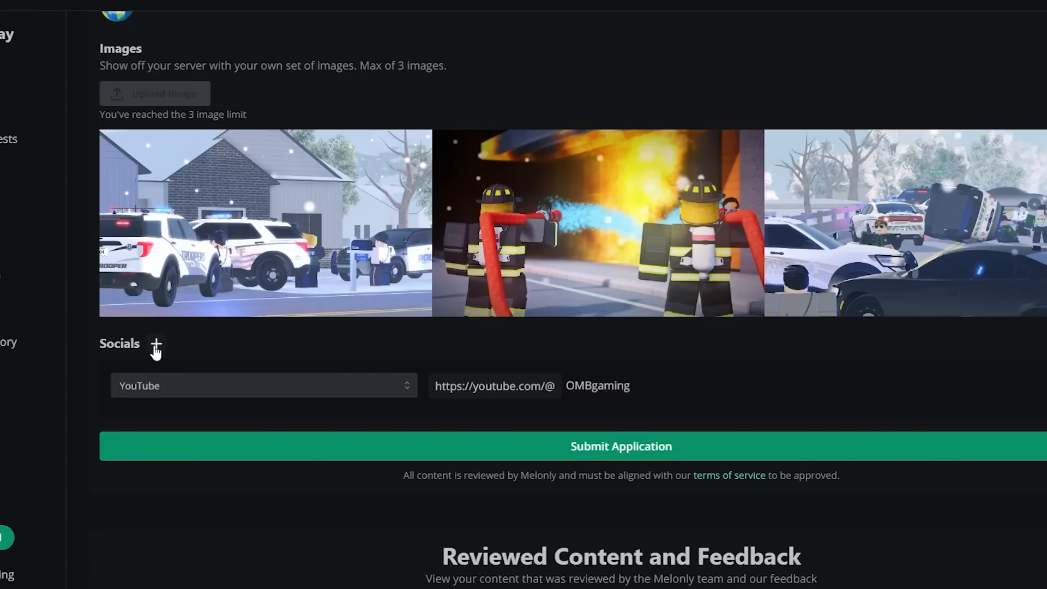
click(156, 344)
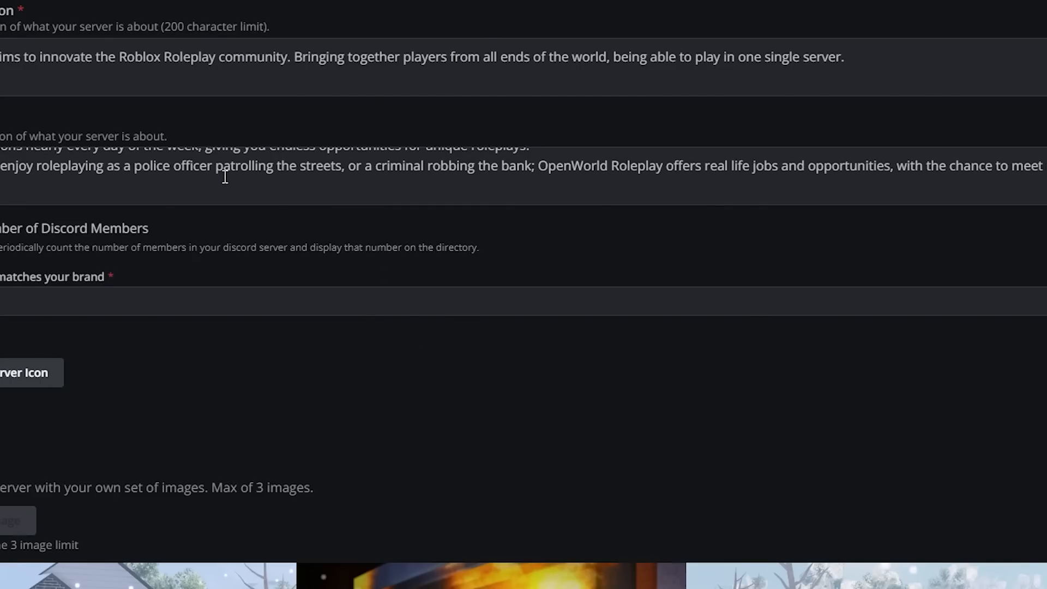
scroll(down, 3)
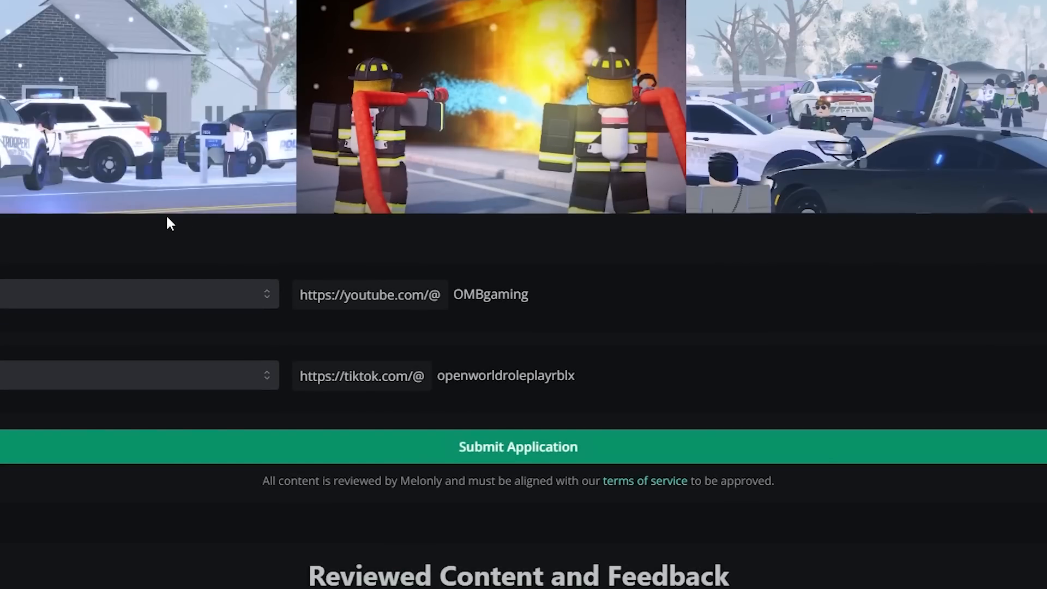
scroll(down, 3)
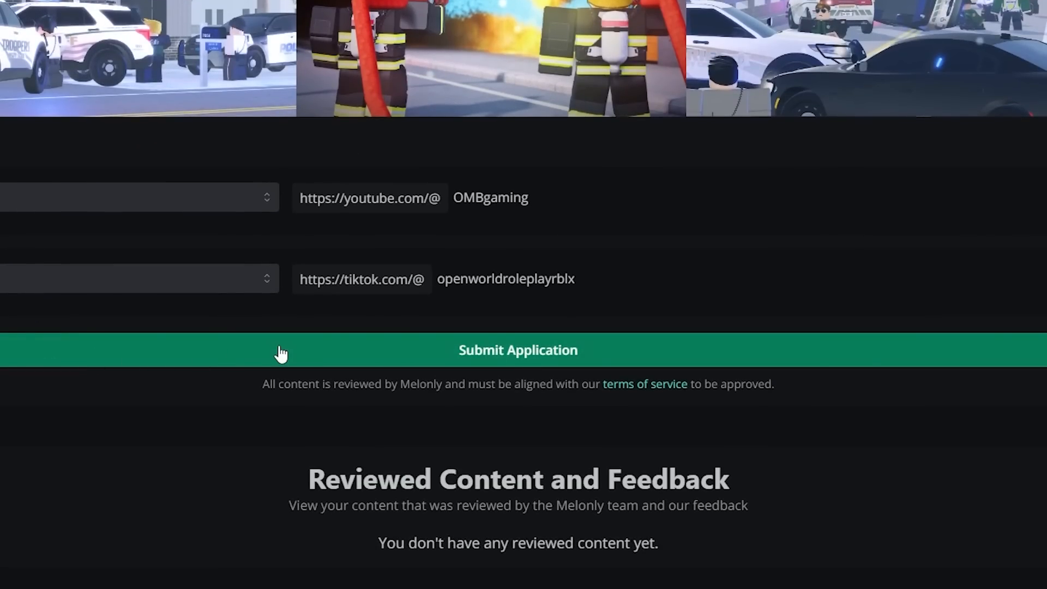
click(517, 350)
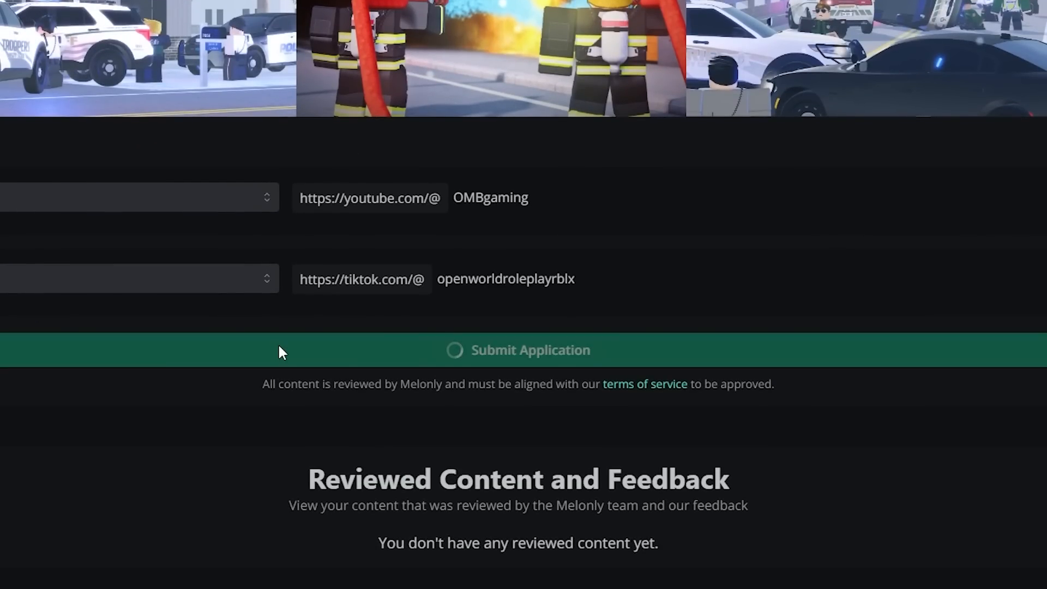
mouse_move(261, 327)
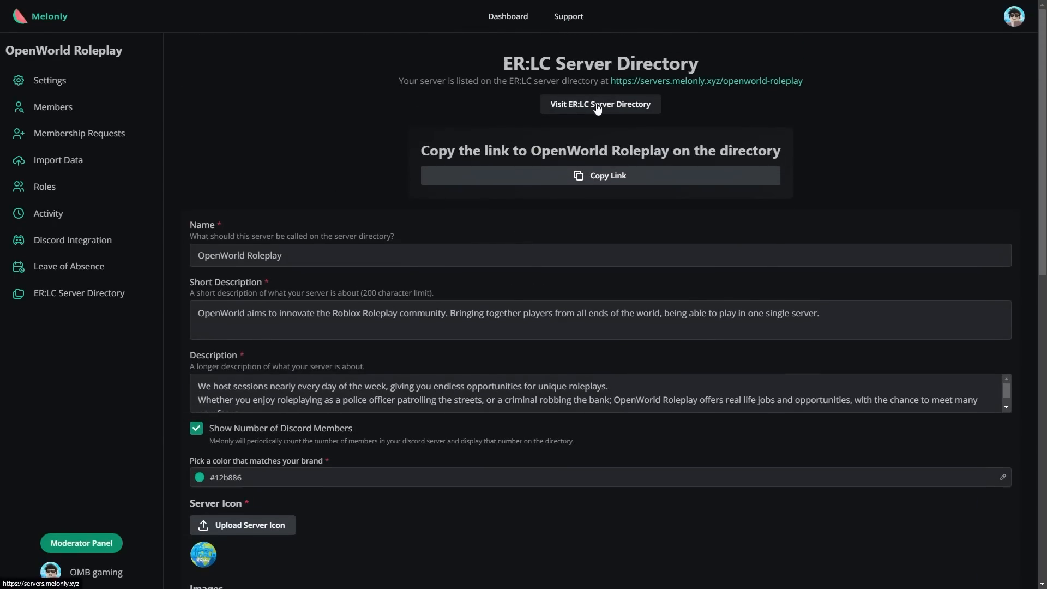
- View the public directory with OpenWorld Roleplay listed, showing its icon and 8184 members
right_click(706, 81)
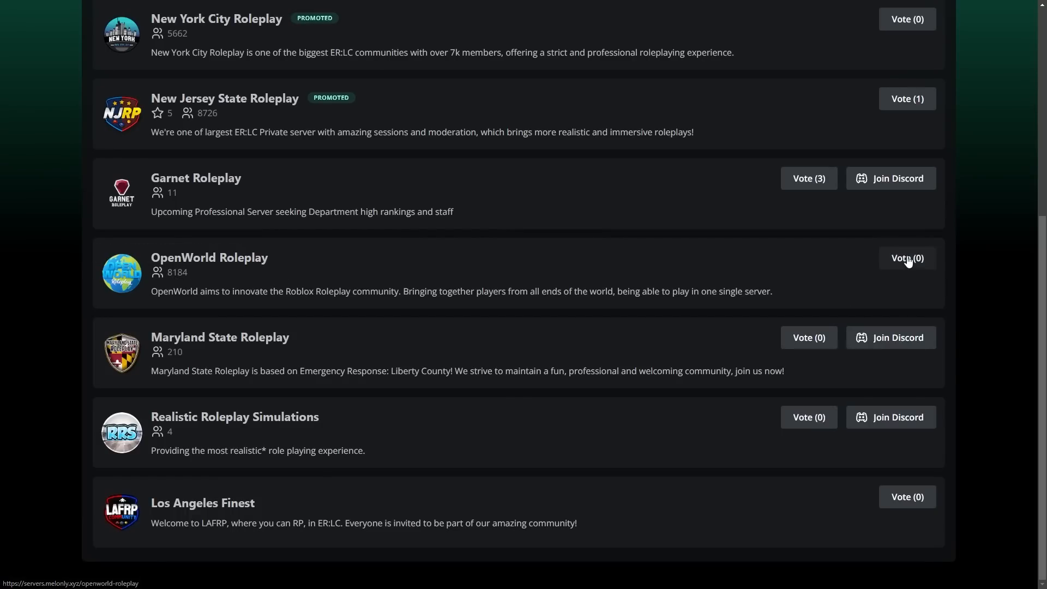
- Vote for OpenWorld Roleplay, confirm it, and view its listing page showing 1 vote and the review form
click(907, 258)
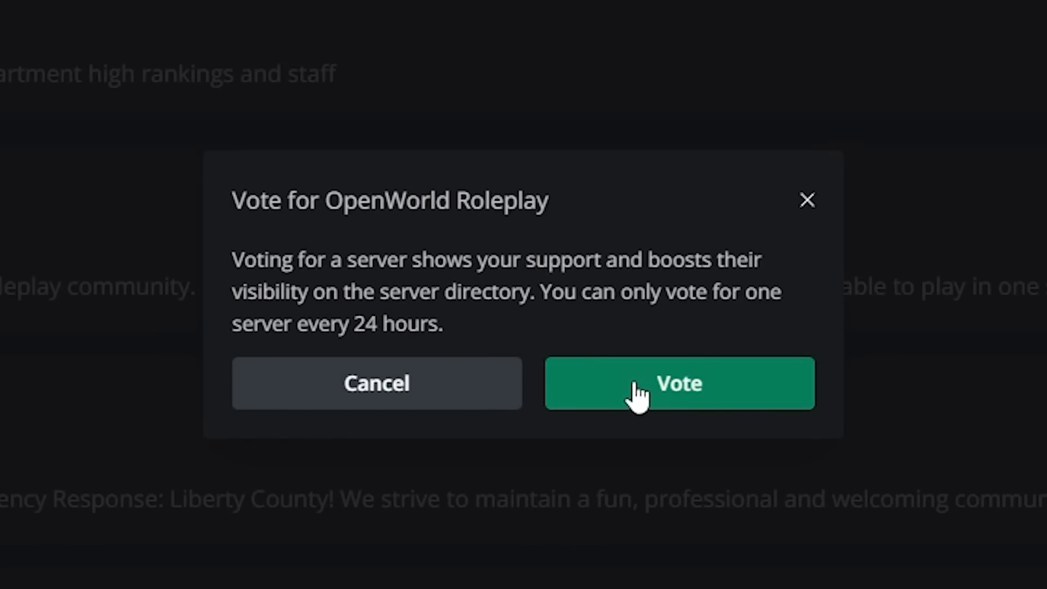
click(678, 382)
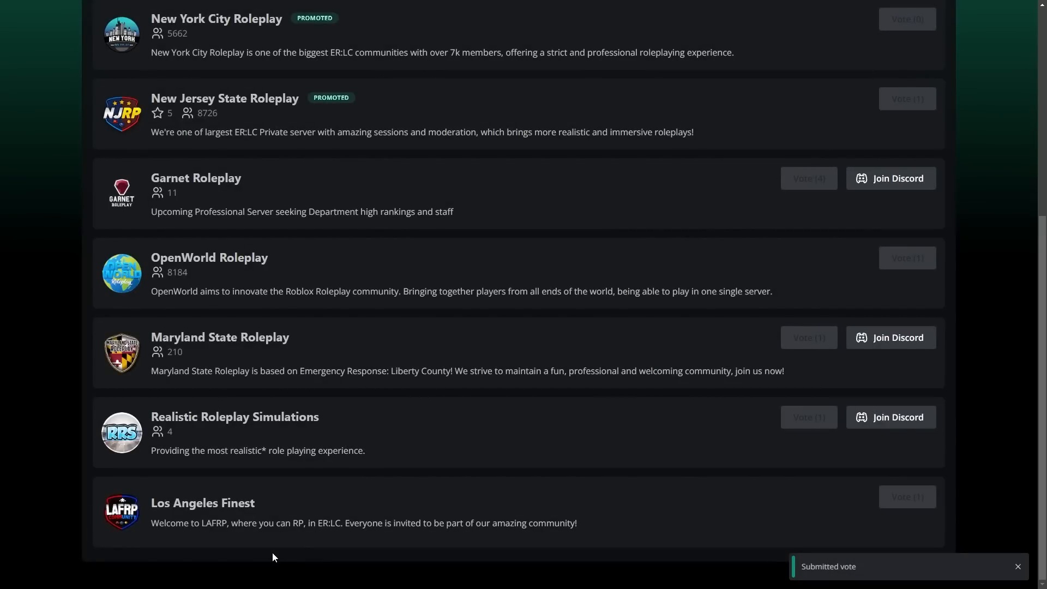
click(209, 258)
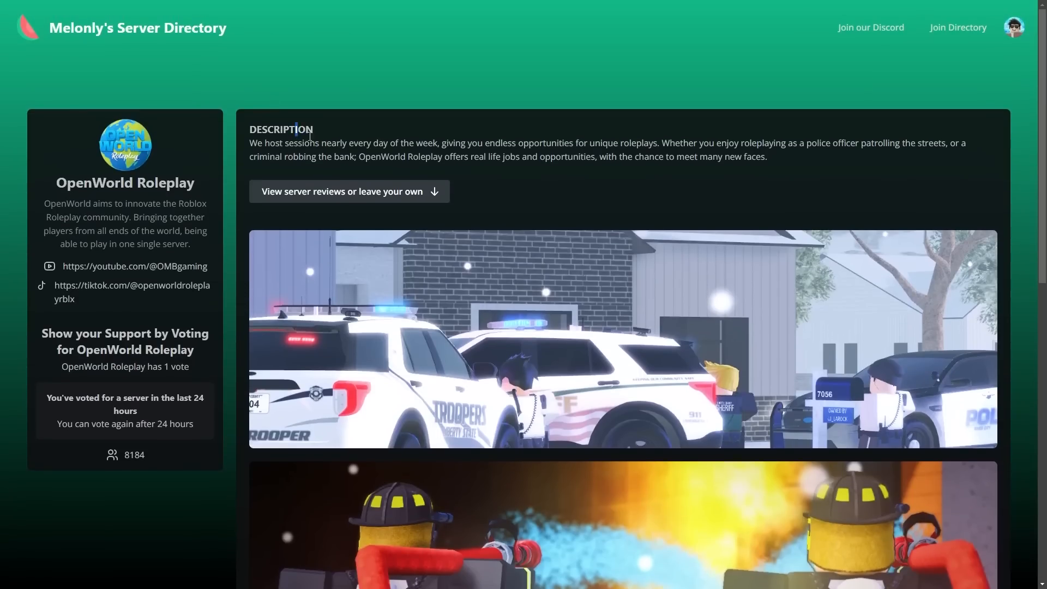
scroll(down, 3)
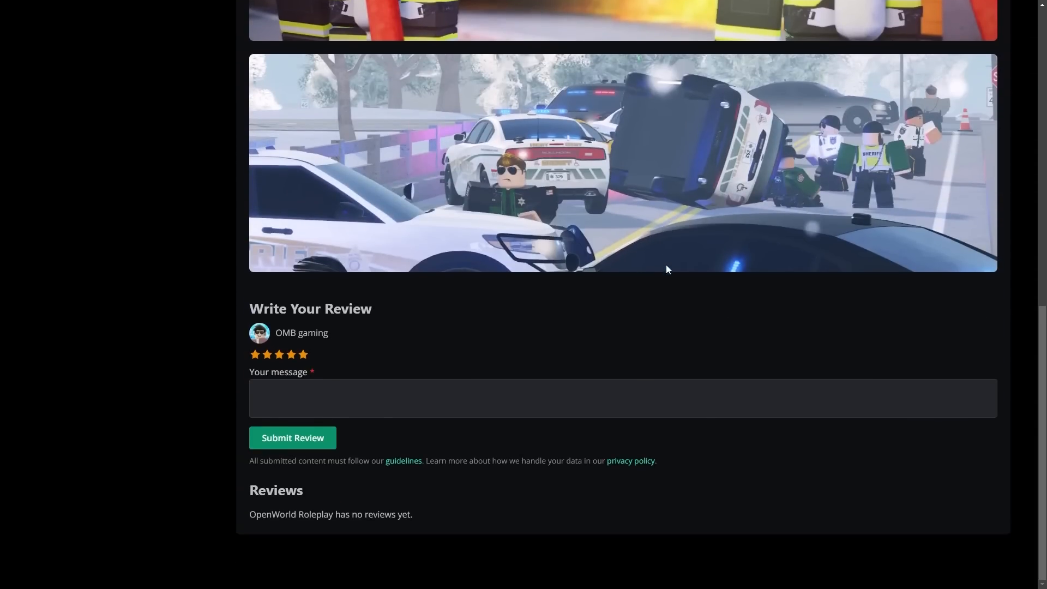
click(623, 399)
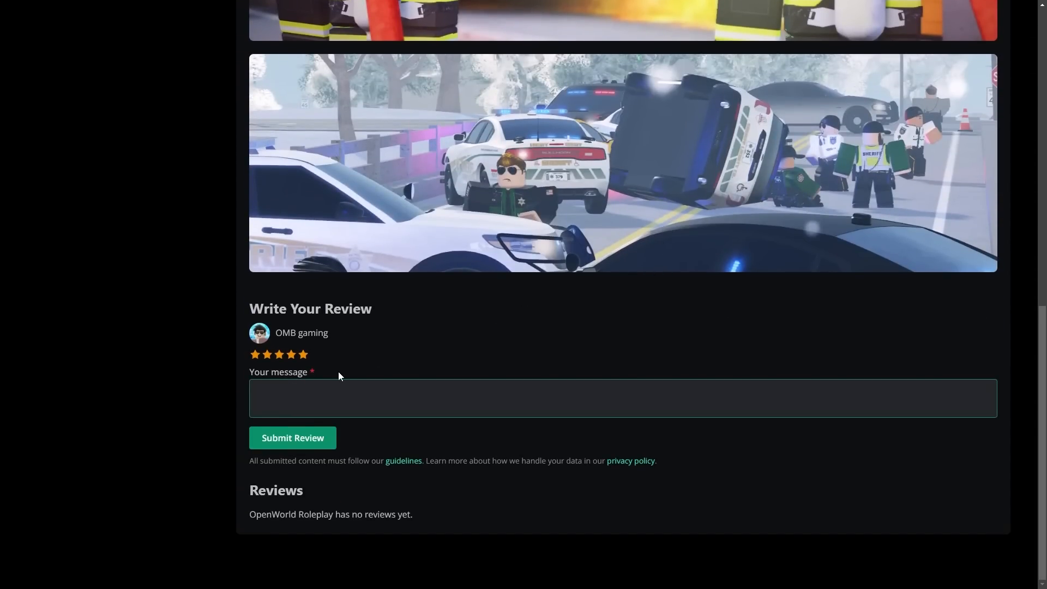
mouse_move(335, 380)
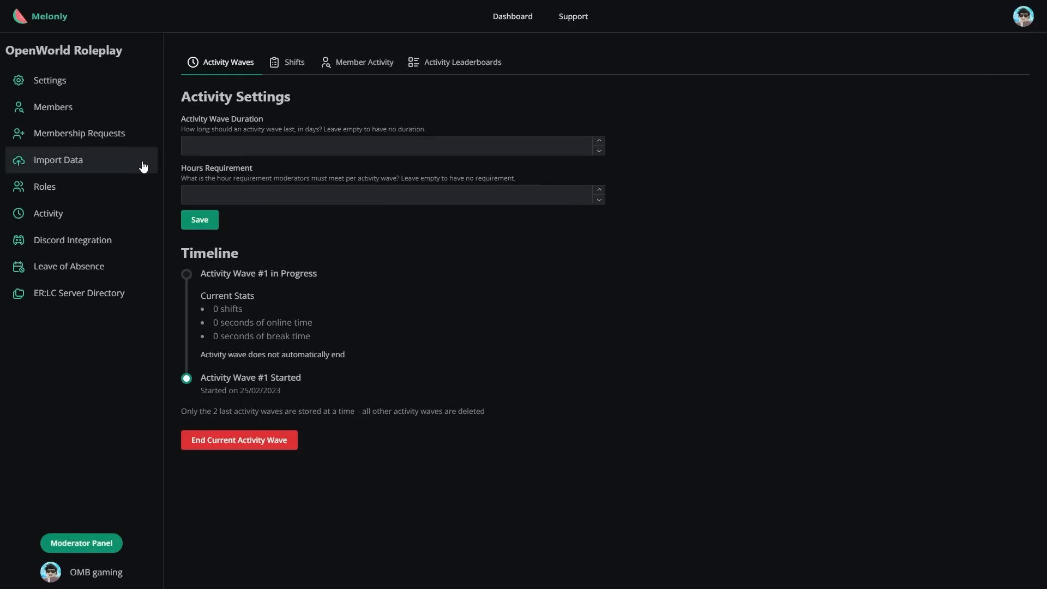
mouse_move(113, 169)
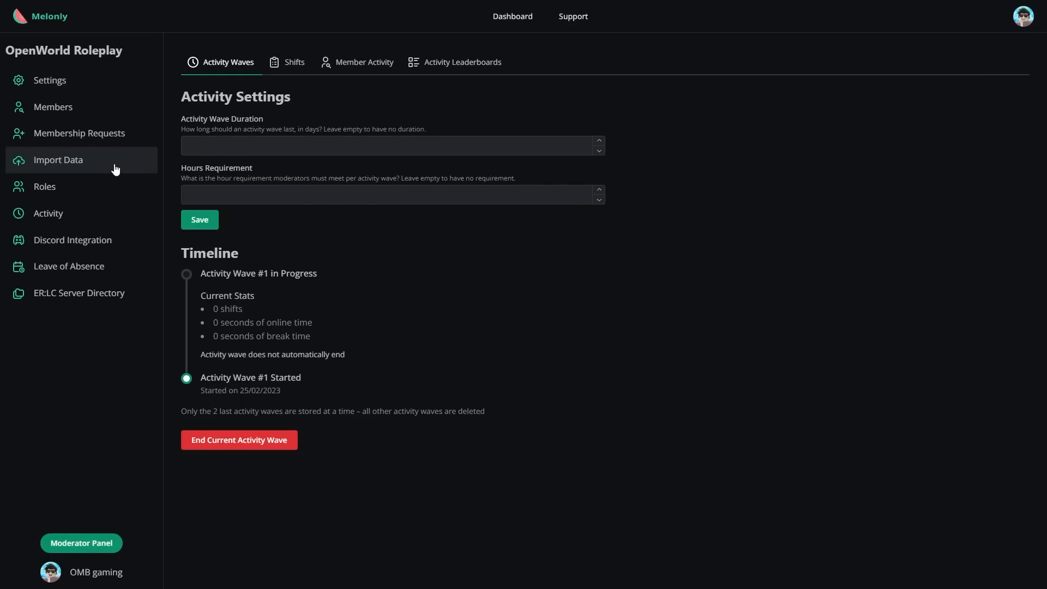
- View the OpenWorld Roleplay member list showing one member, then bring up the server Settings
click(53, 106)
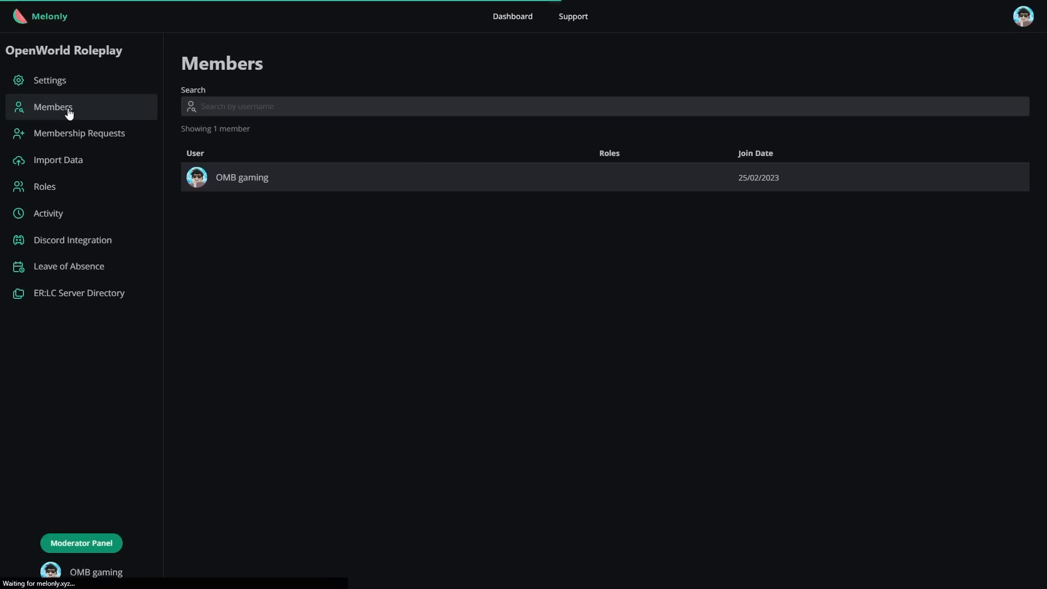
mouse_move(206, 166)
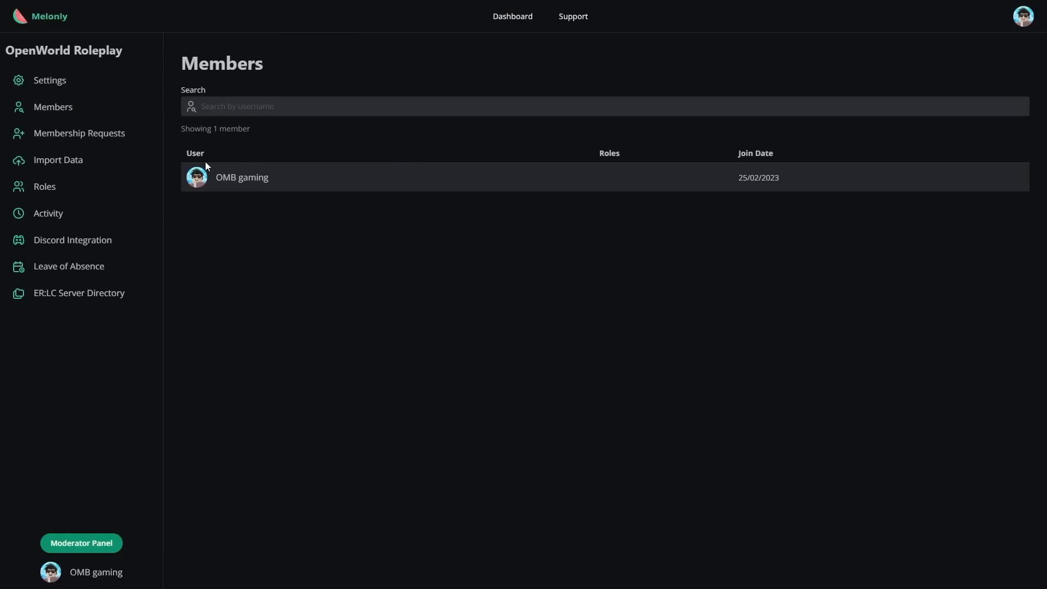
mouse_move(858, 59)
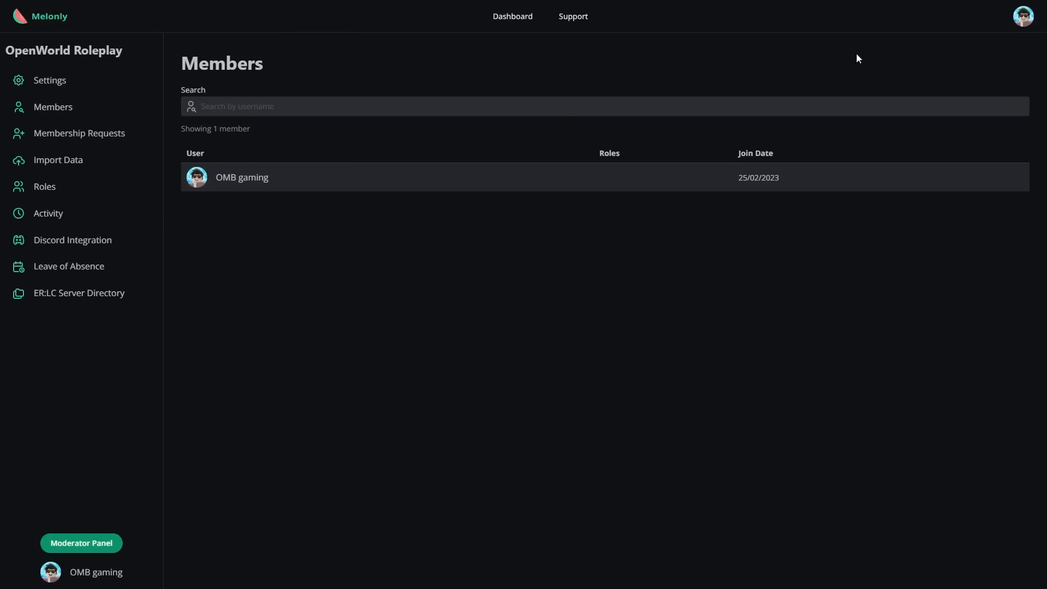
mouse_move(534, 267)
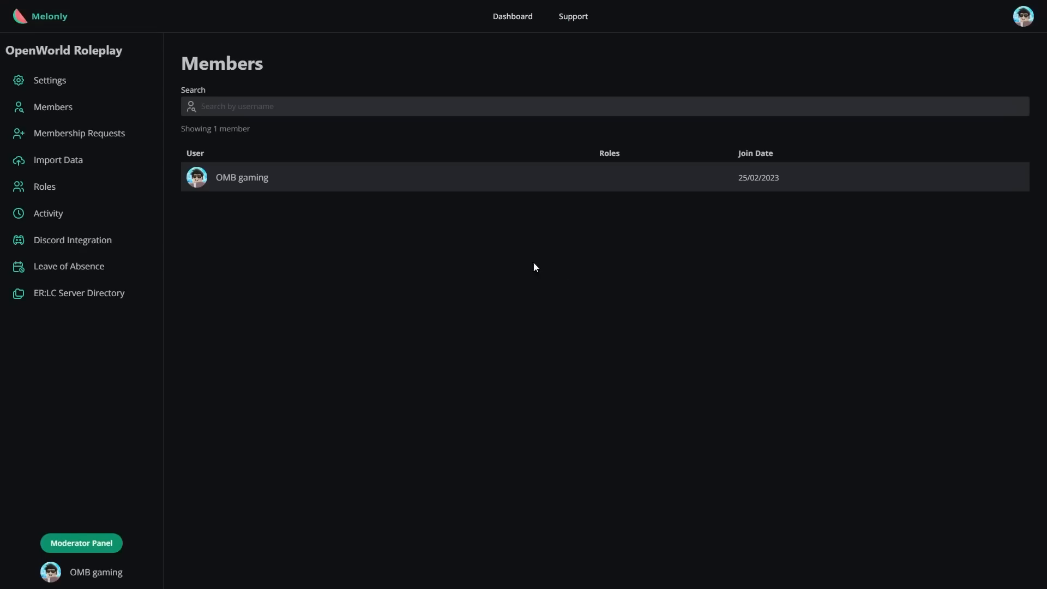
mouse_move(353, 216)
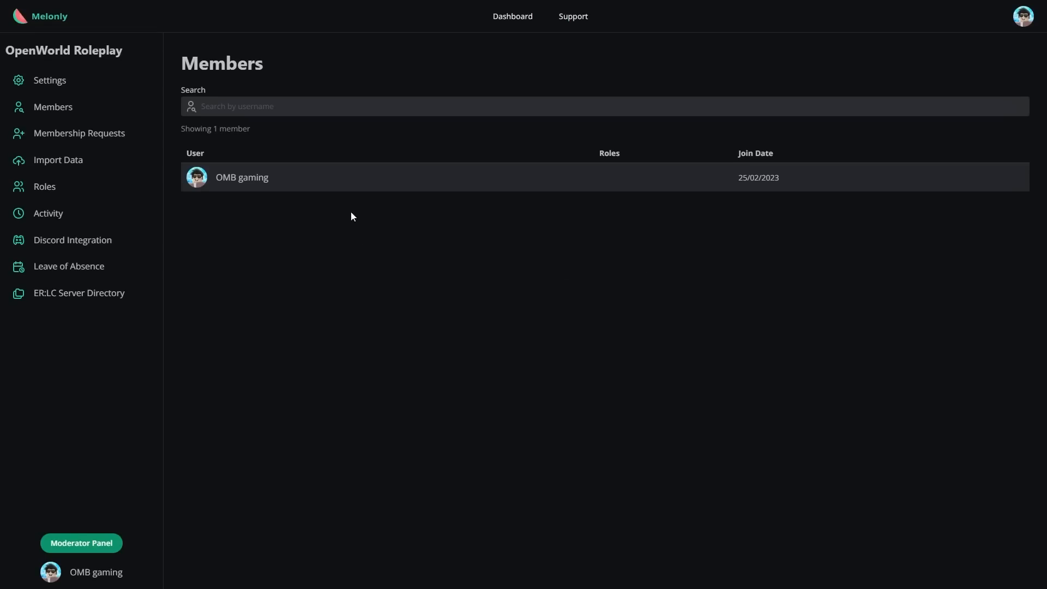
click(49, 80)
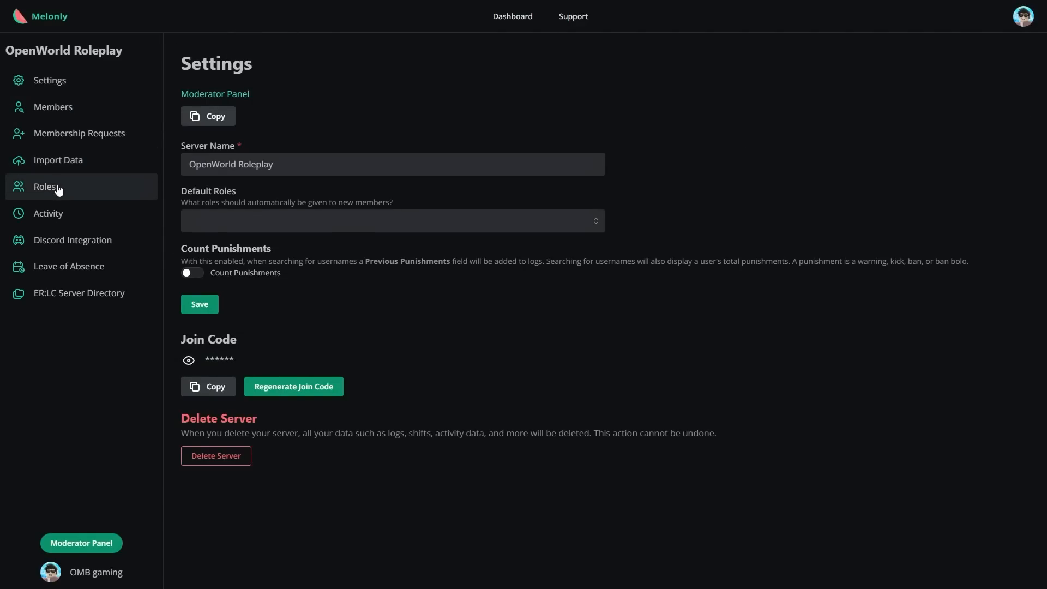
- Create a Management role with Administrator permissions
click(43, 187)
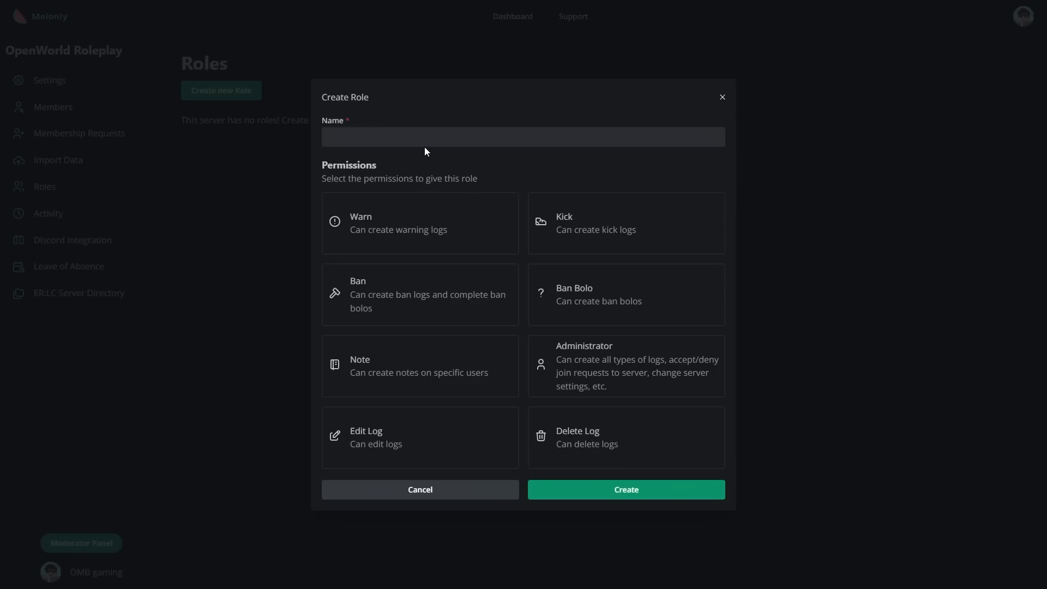
click(625, 223)
text(Management)
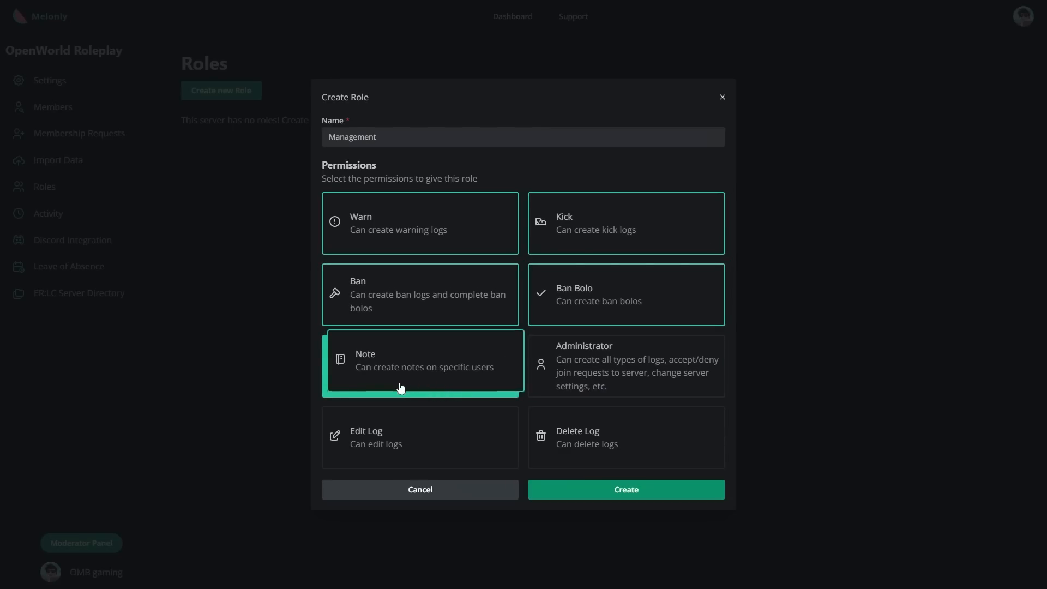
click(625, 488)
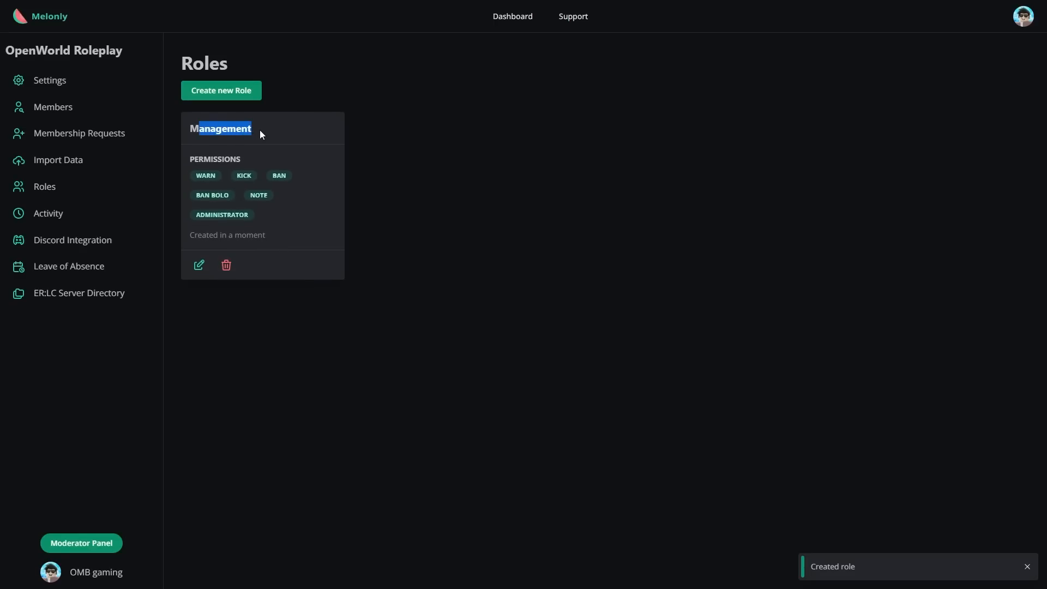
- Create a Moderator role with Warn, Kick, Ban Bolo and Note permissions
click(221, 90)
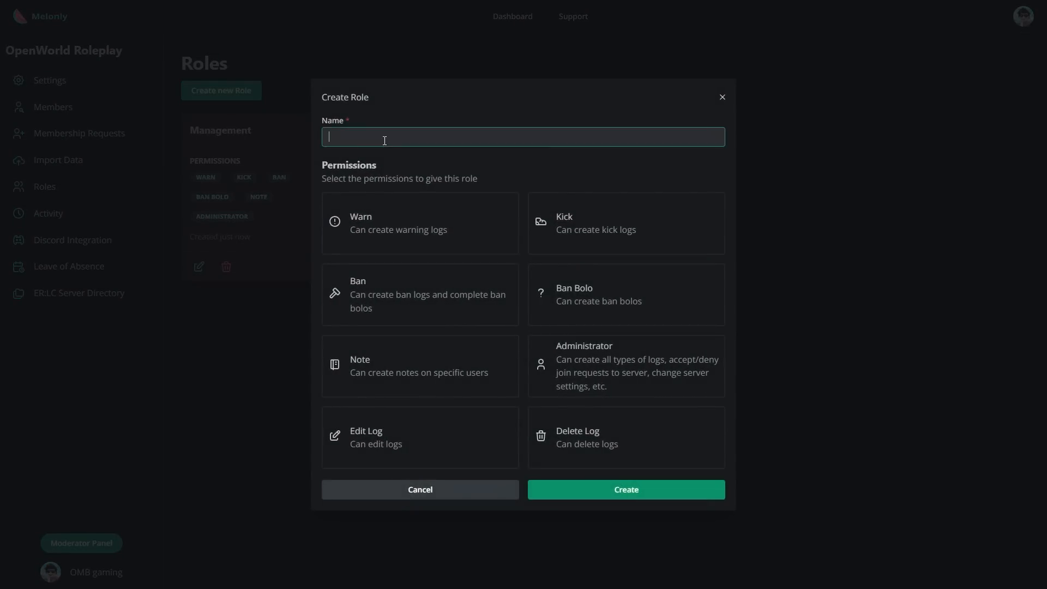
text(Moderator)
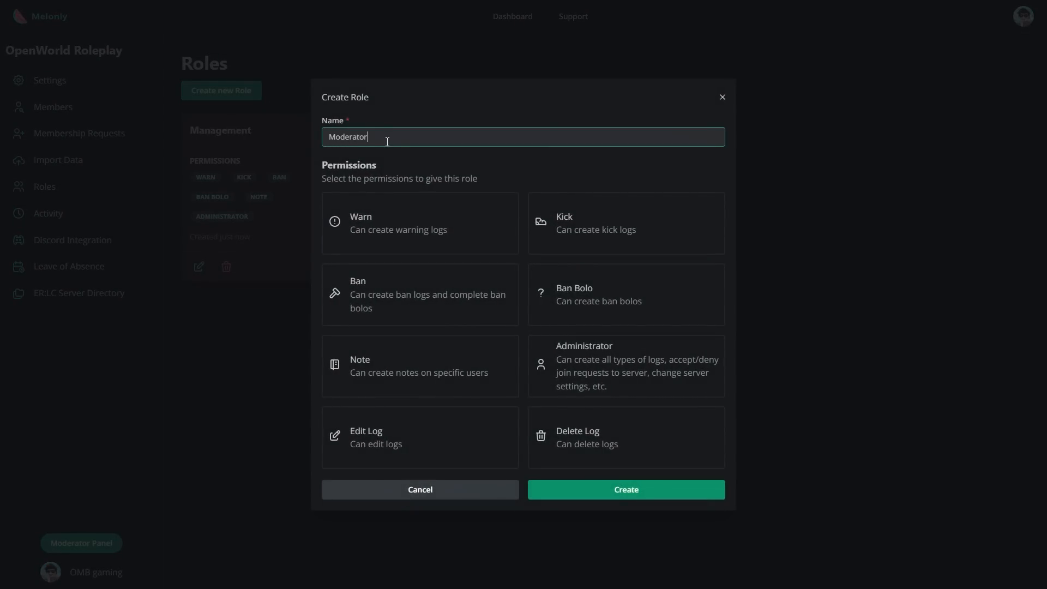
click(624, 488)
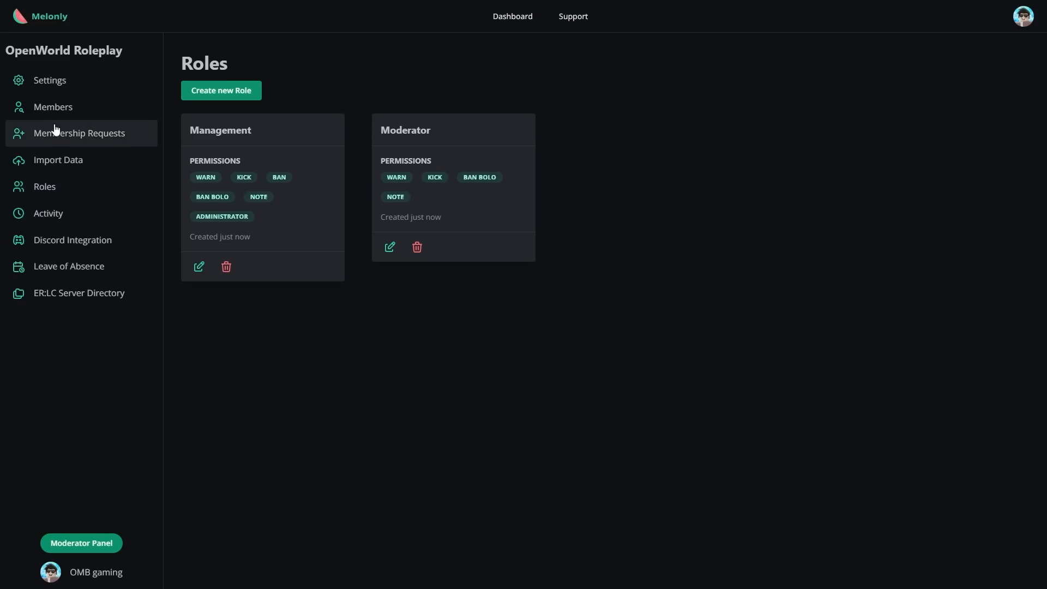
- Assign the Management role to OMB gaming on Members, then bring up the Activity settings
click(52, 107)
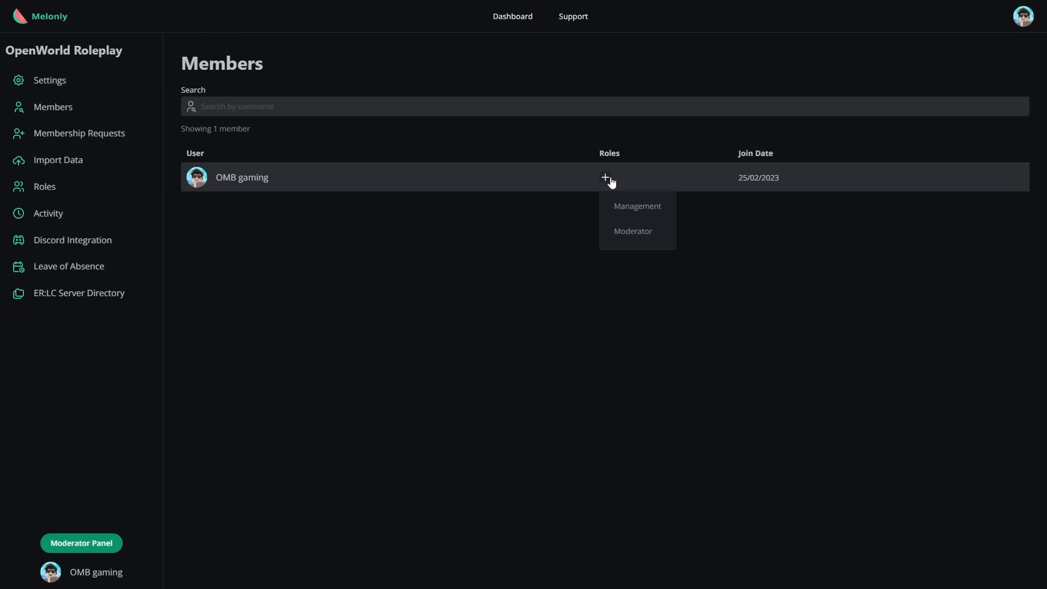
click(636, 206)
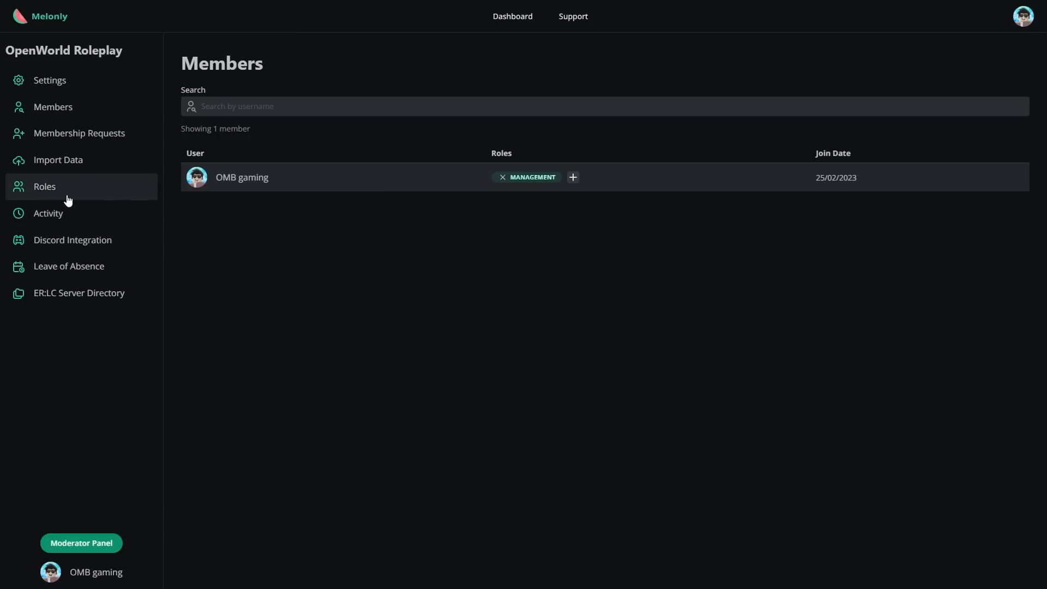
click(47, 213)
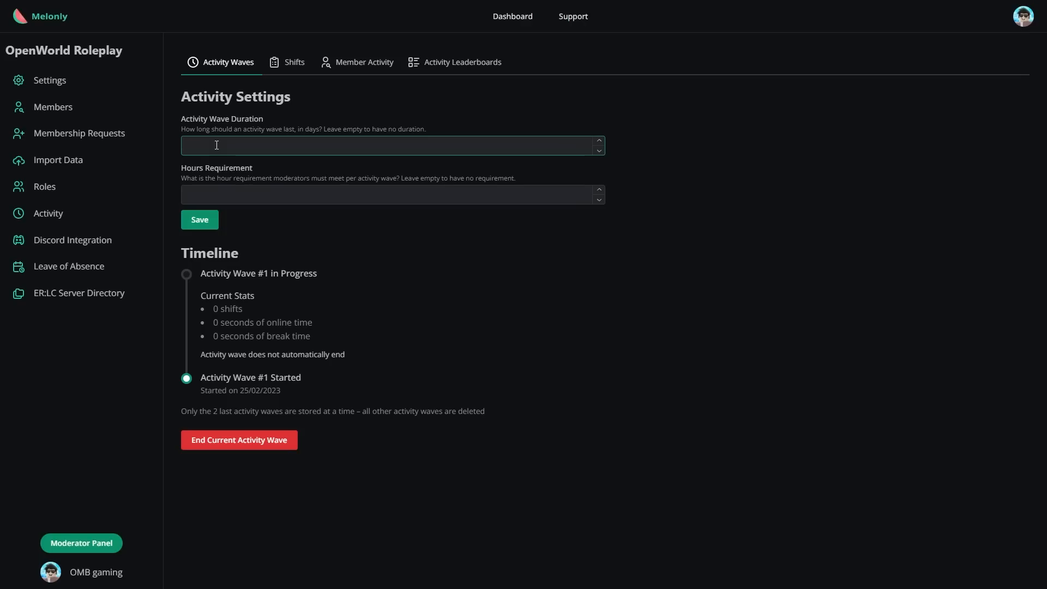
- Review the Shifts, Activity Leaderboards and Member Activity tabs showing OMB gaming at 0 seconds
click(293, 61)
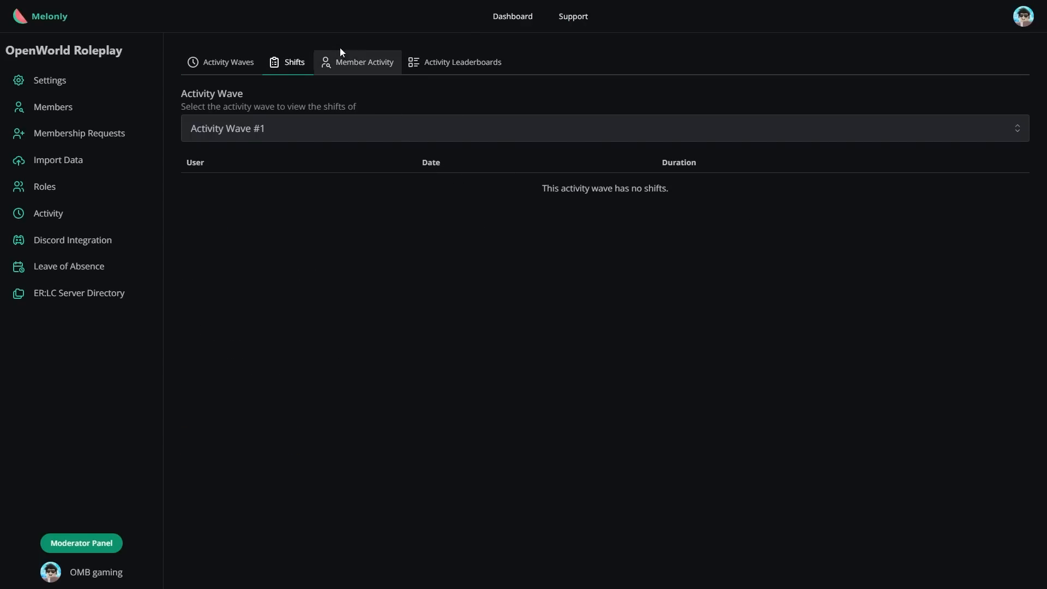
click(463, 61)
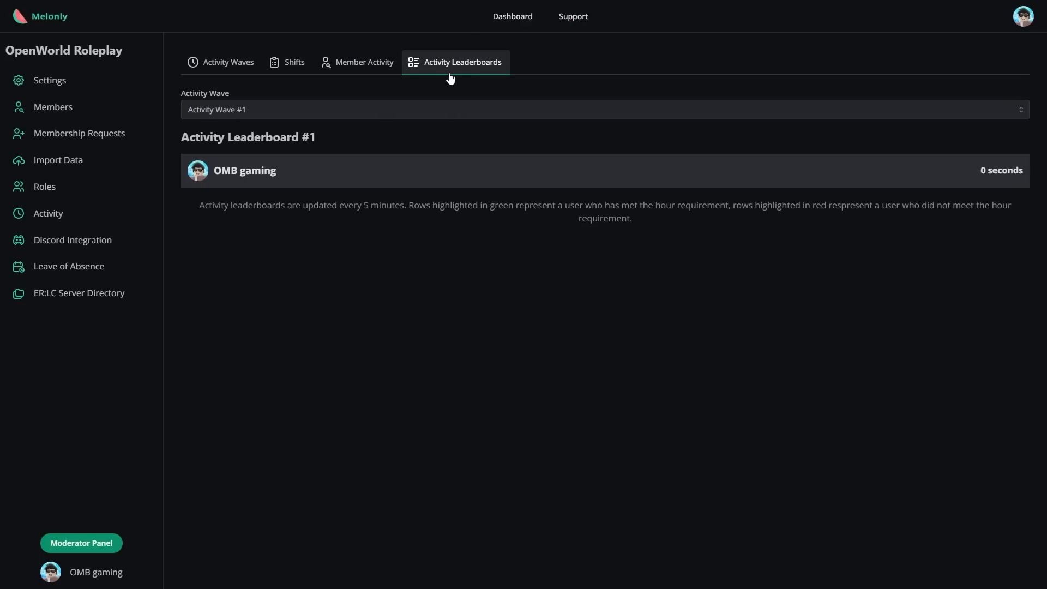
click(364, 62)
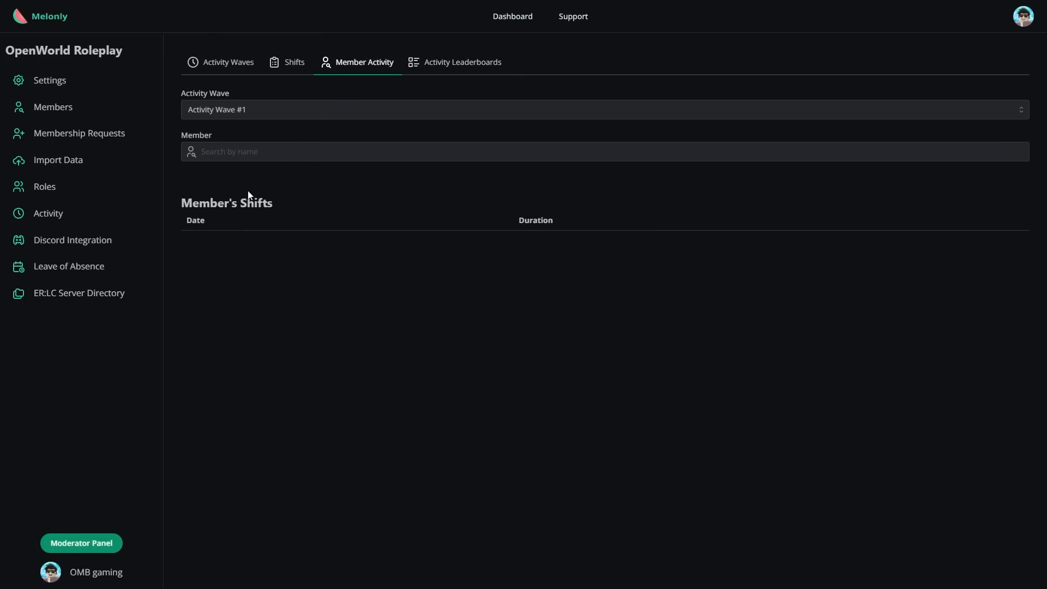
mouse_move(293, 207)
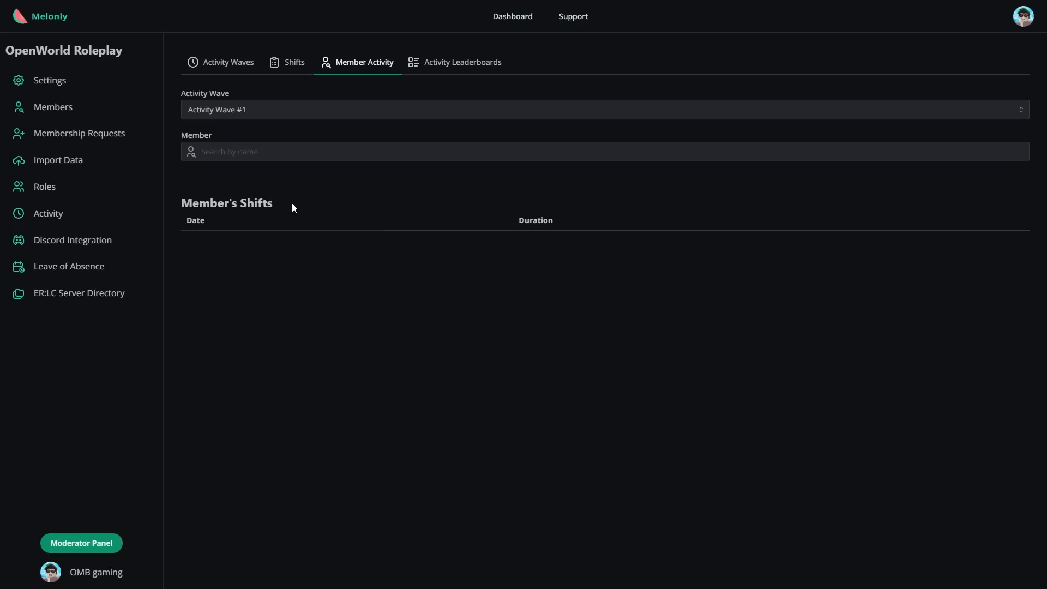
mouse_move(378, 209)
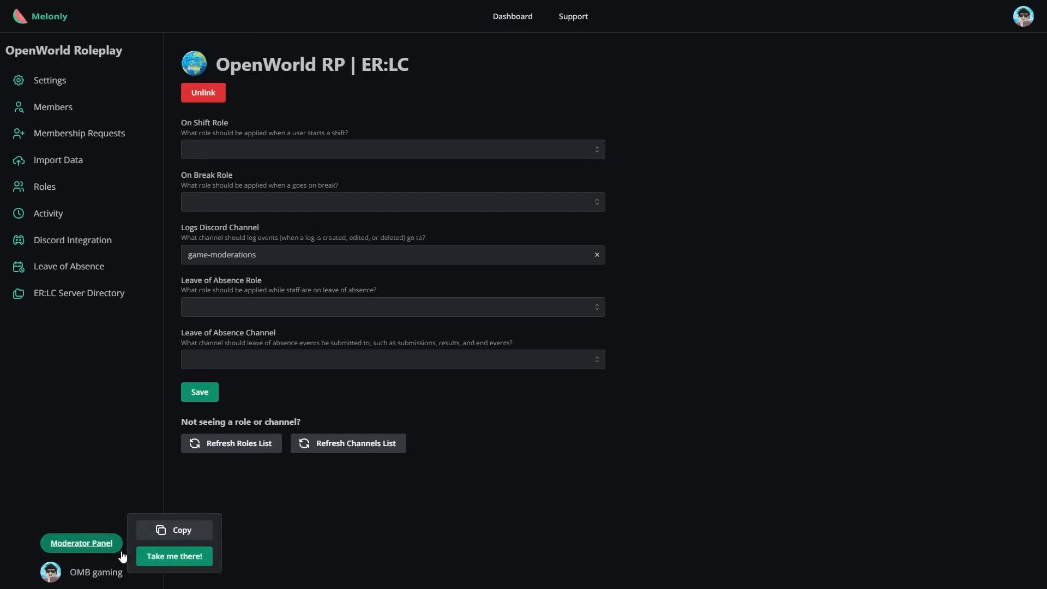
click(173, 555)
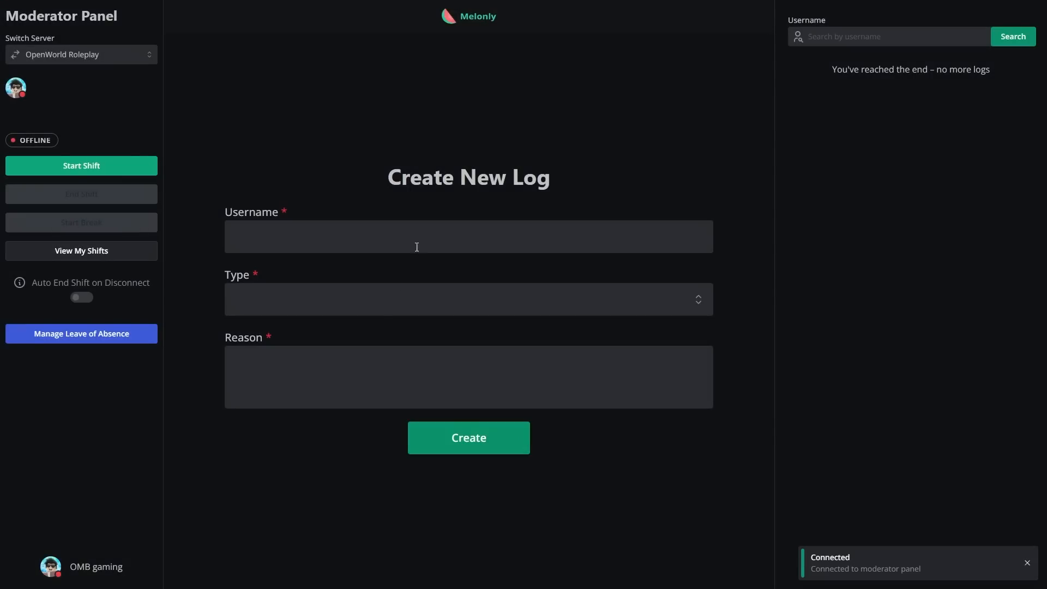
click(467, 237)
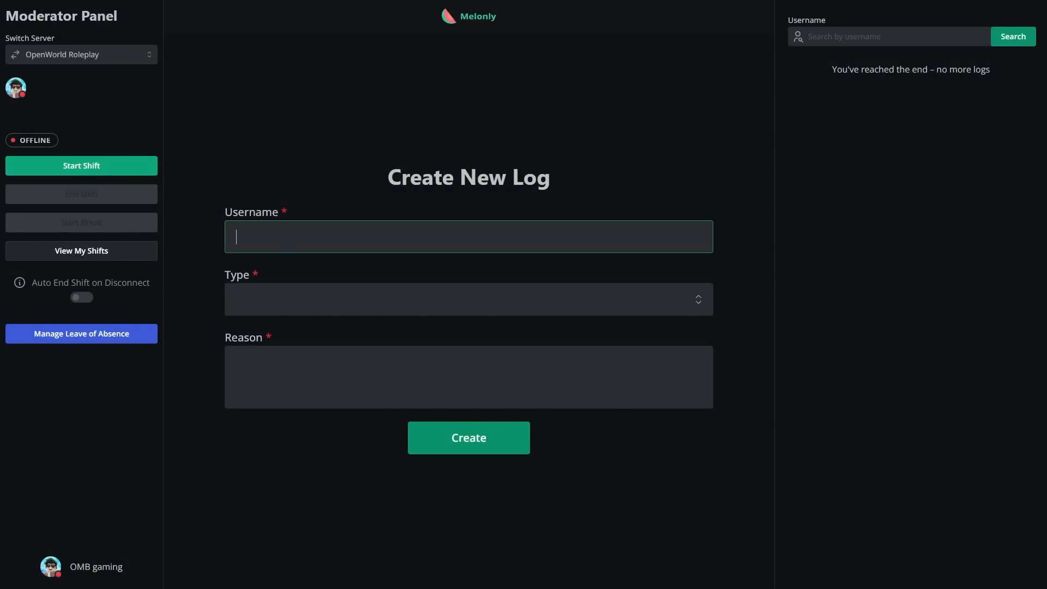
click(468, 299)
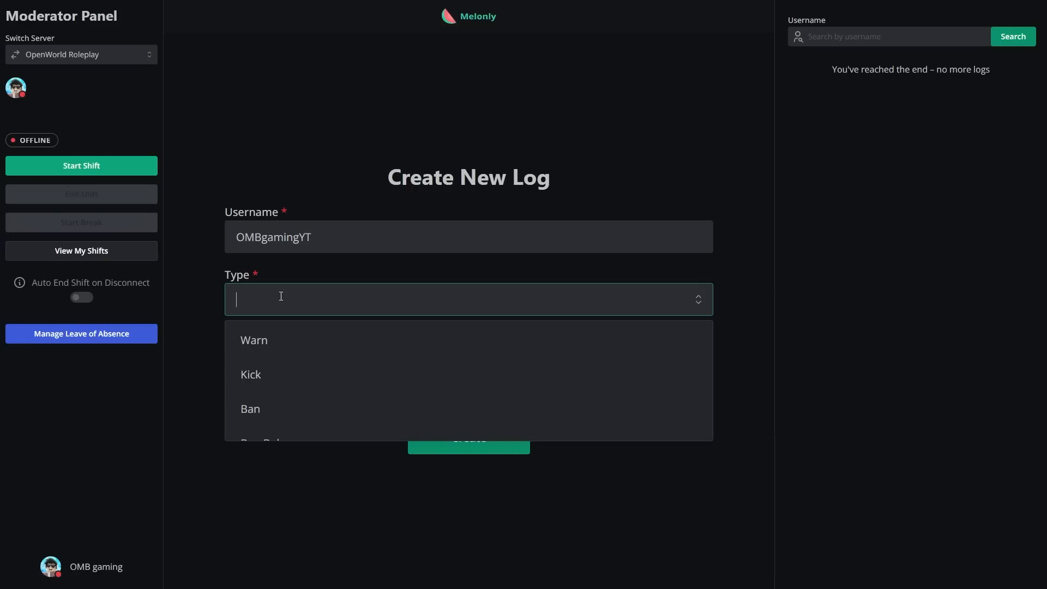
scroll(down, 3)
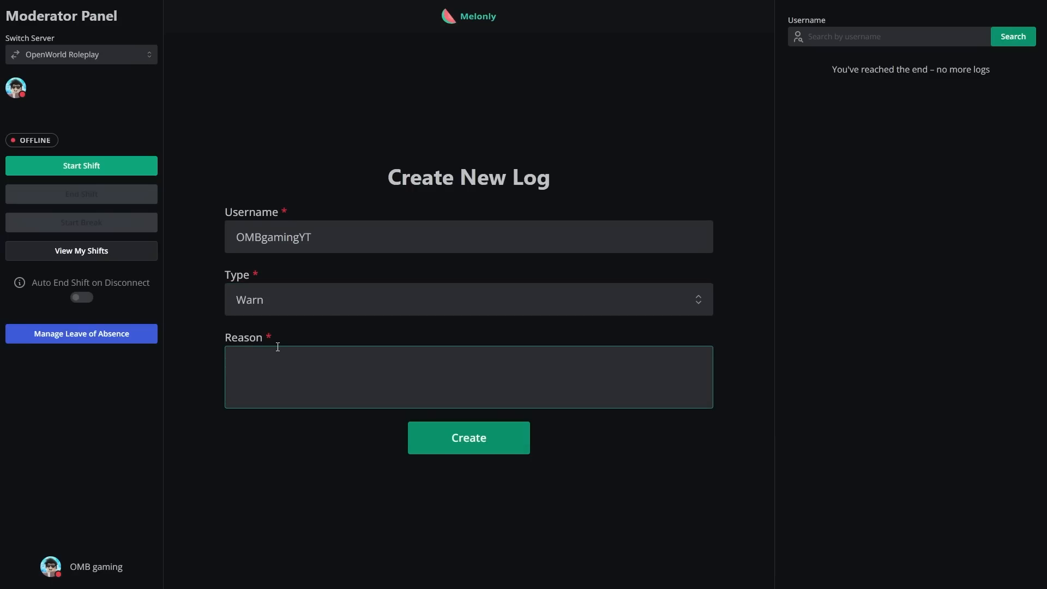
text(Reckless driving through the session.)
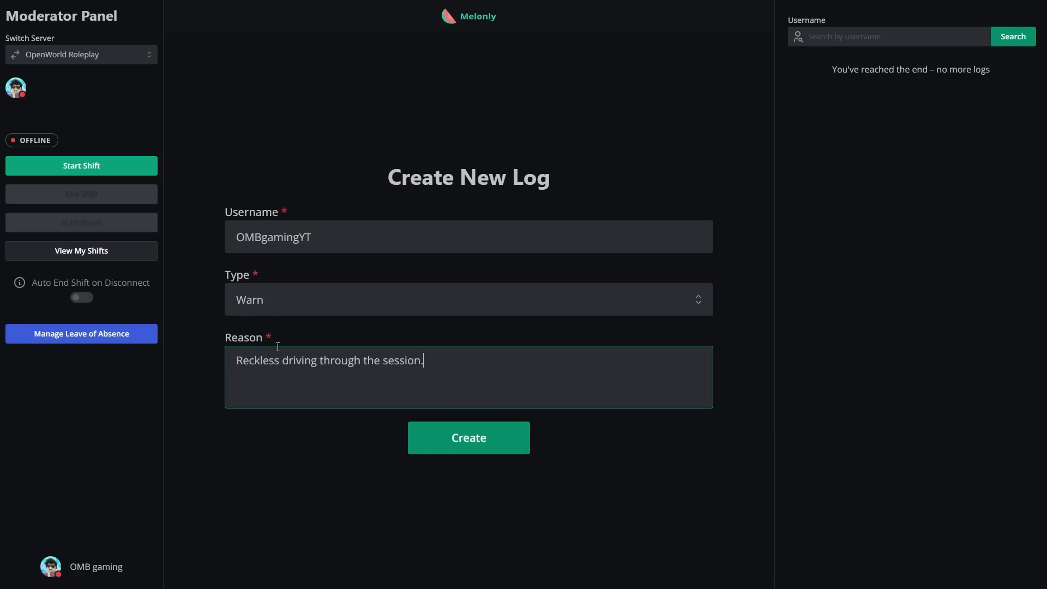
click(468, 438)
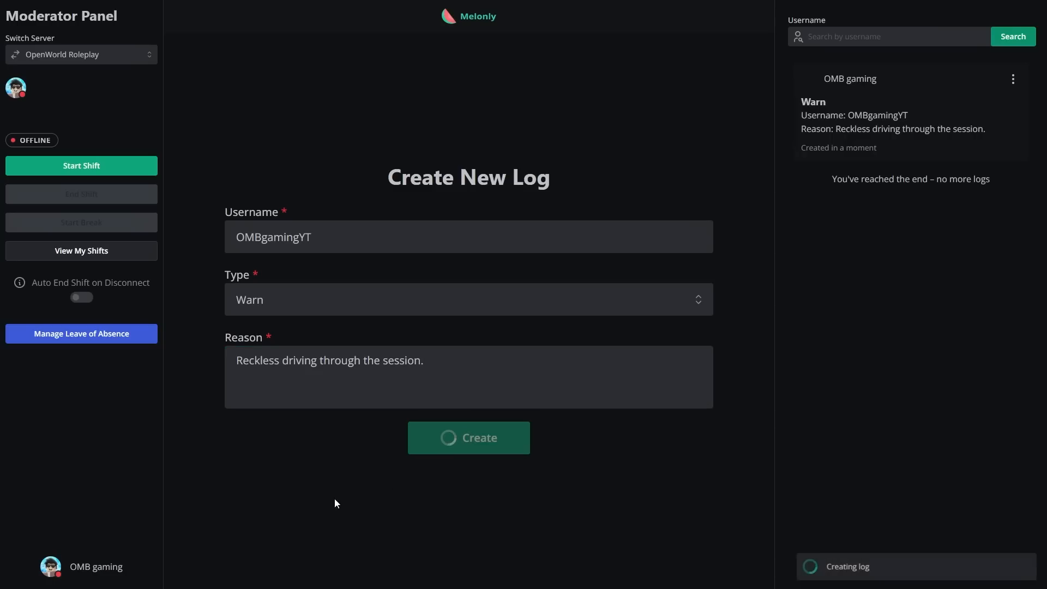
click(467, 438)
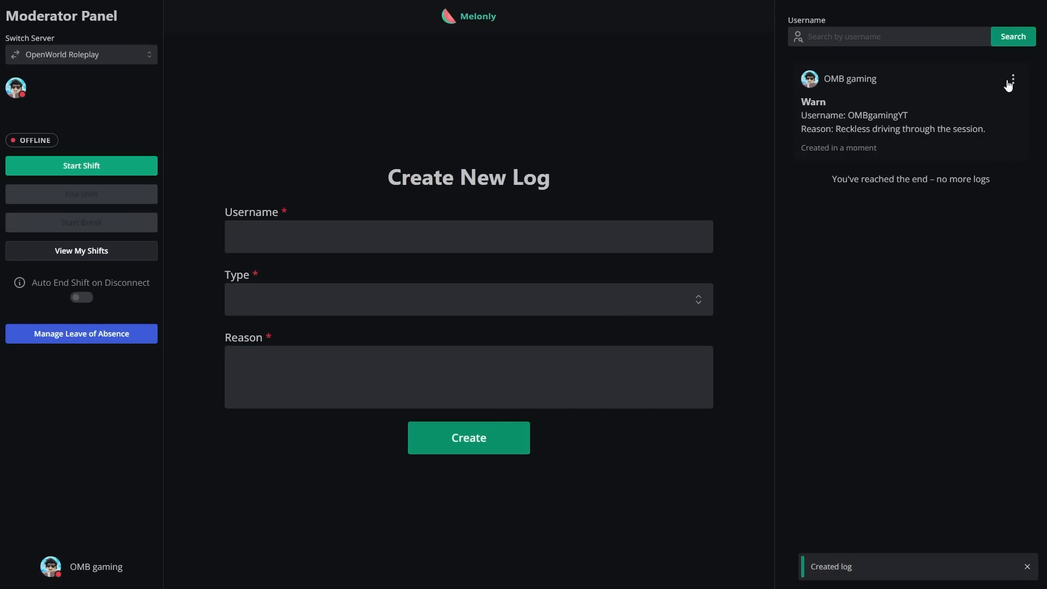
mouse_move(956, 91)
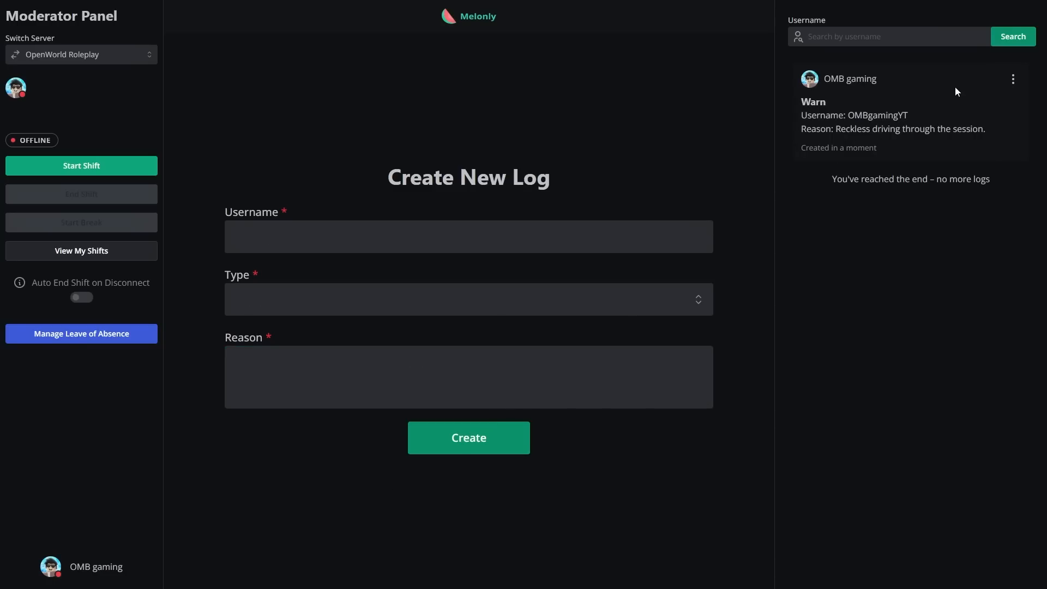
click(888, 36)
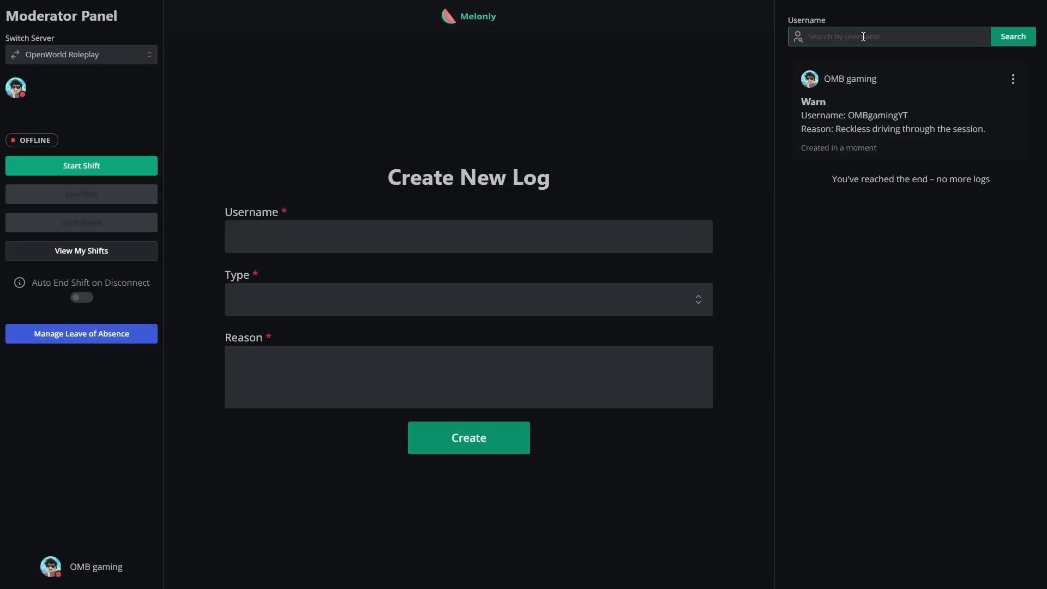
text(OMBgamingYT)
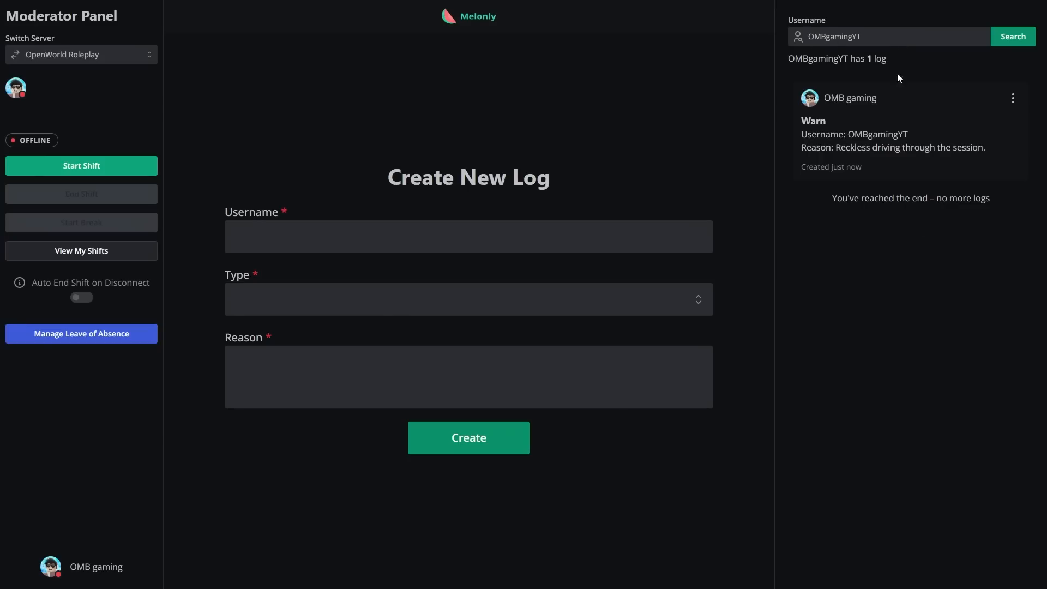
mouse_move(869, 290)
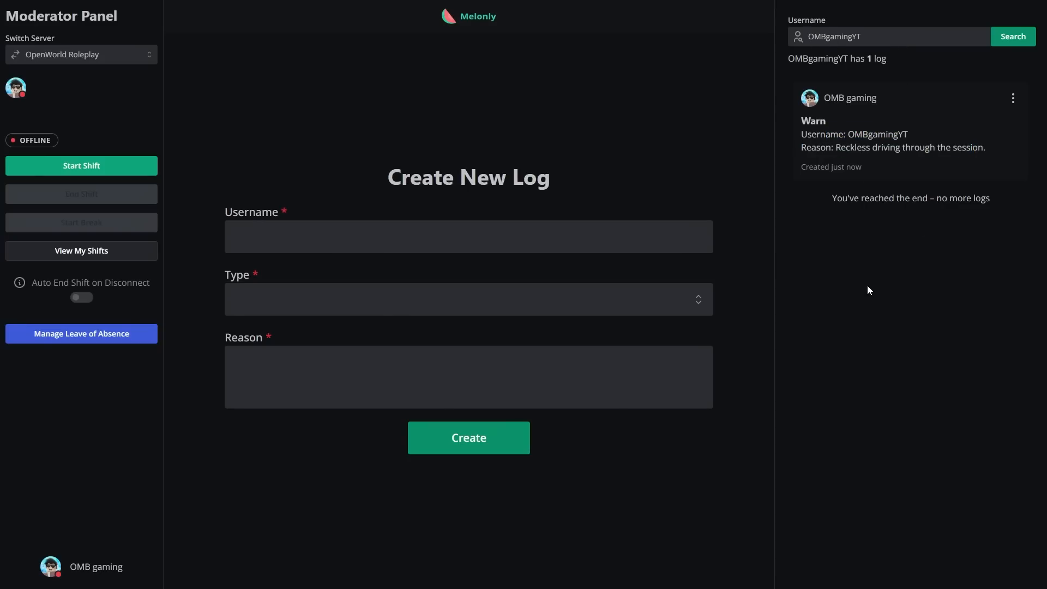
mouse_move(853, 280)
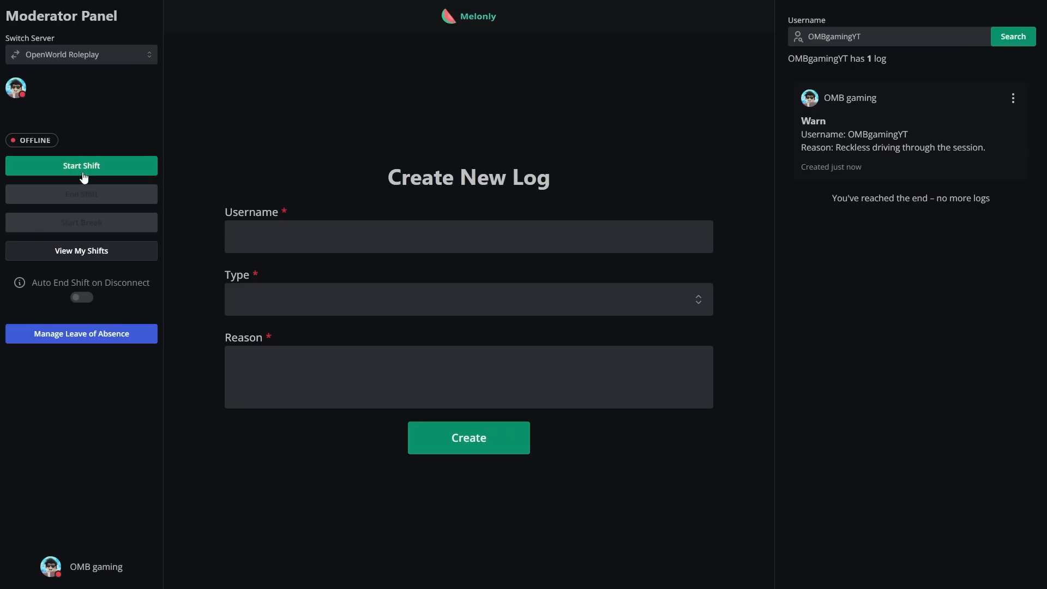
- Start a moderator shift and end it, returning to offline, then head to the ER:LC directory
click(81, 165)
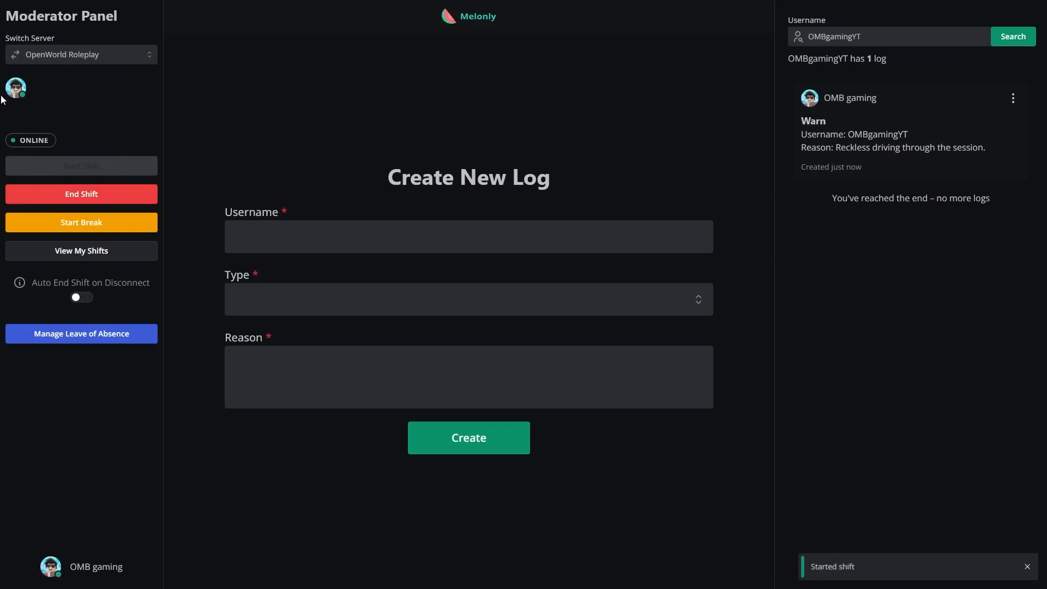
mouse_move(31, 87)
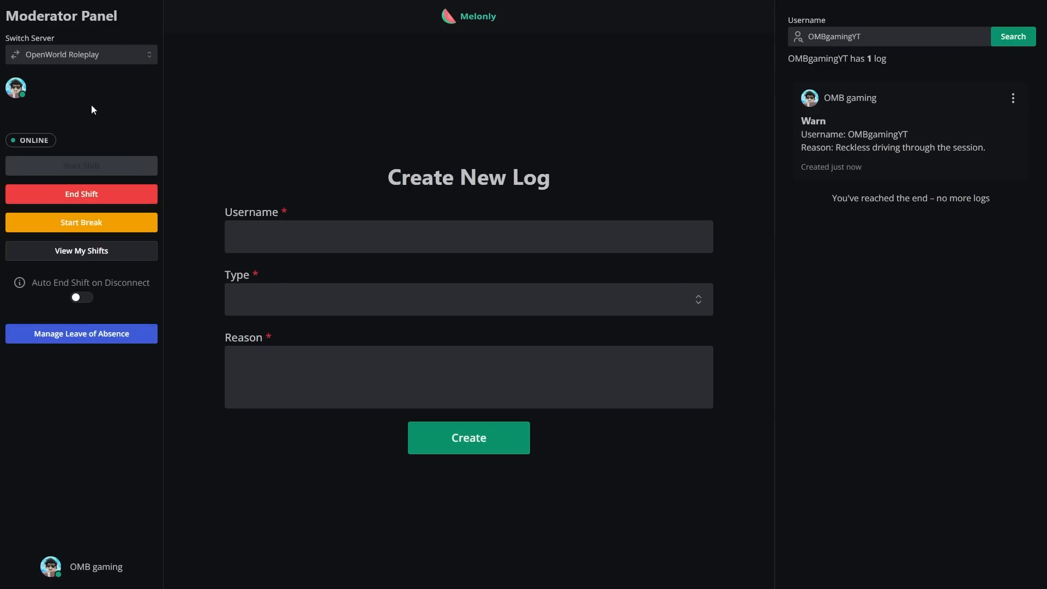
mouse_move(81, 194)
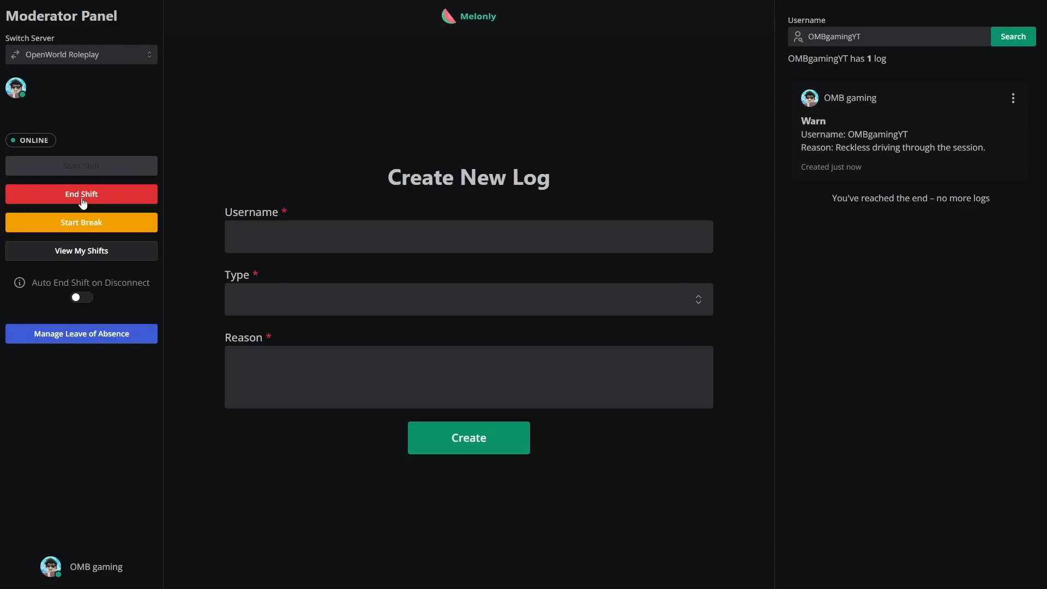
click(81, 194)
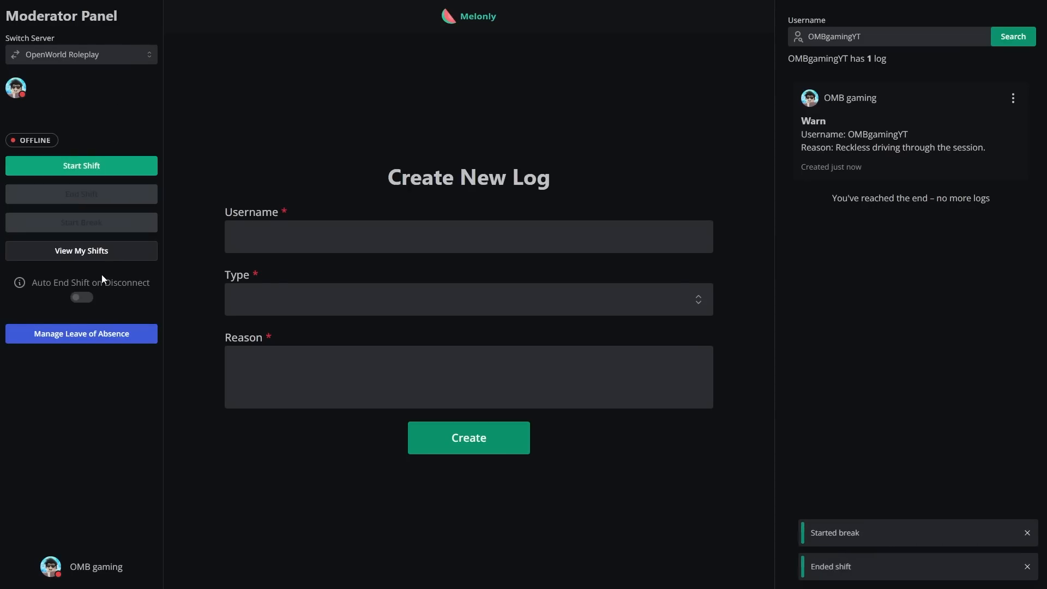
click(80, 251)
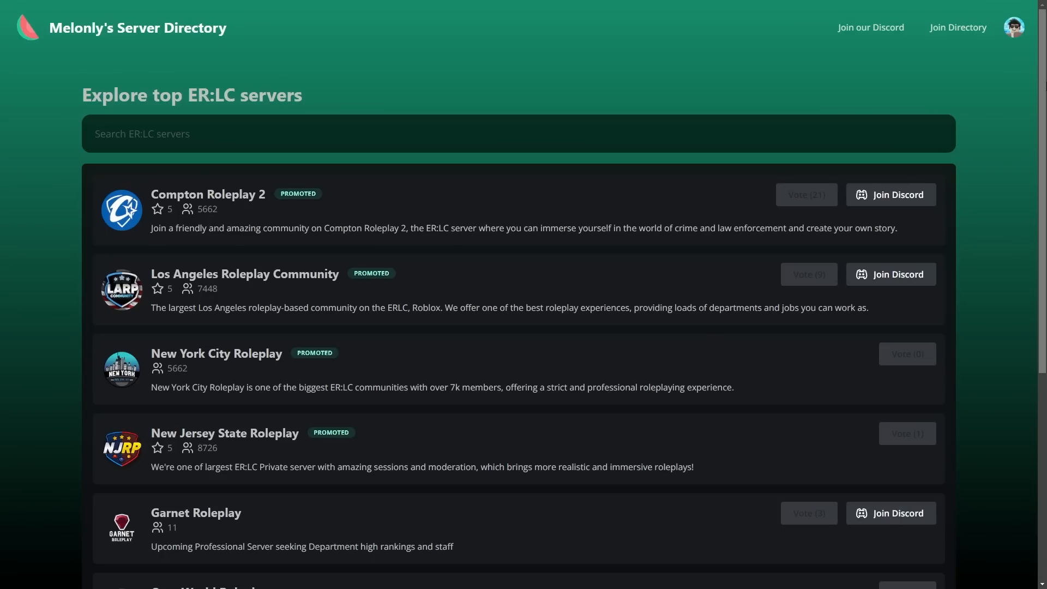
- Scroll through the ER:LC server directory listing, then drive the red pickup forward in Roblox
scroll(down, 3)
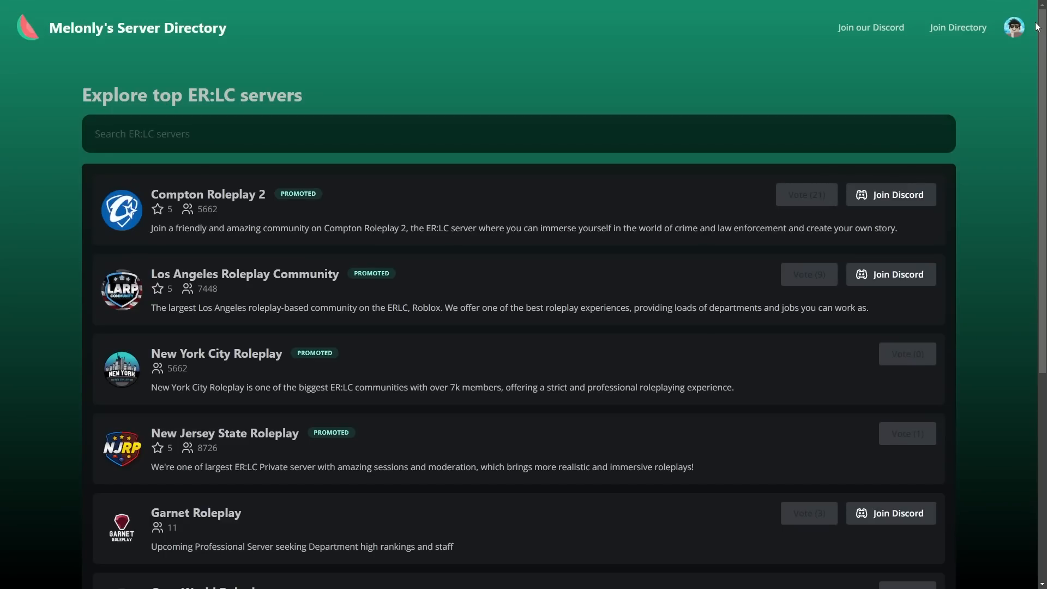
mouse_move(1015, 81)
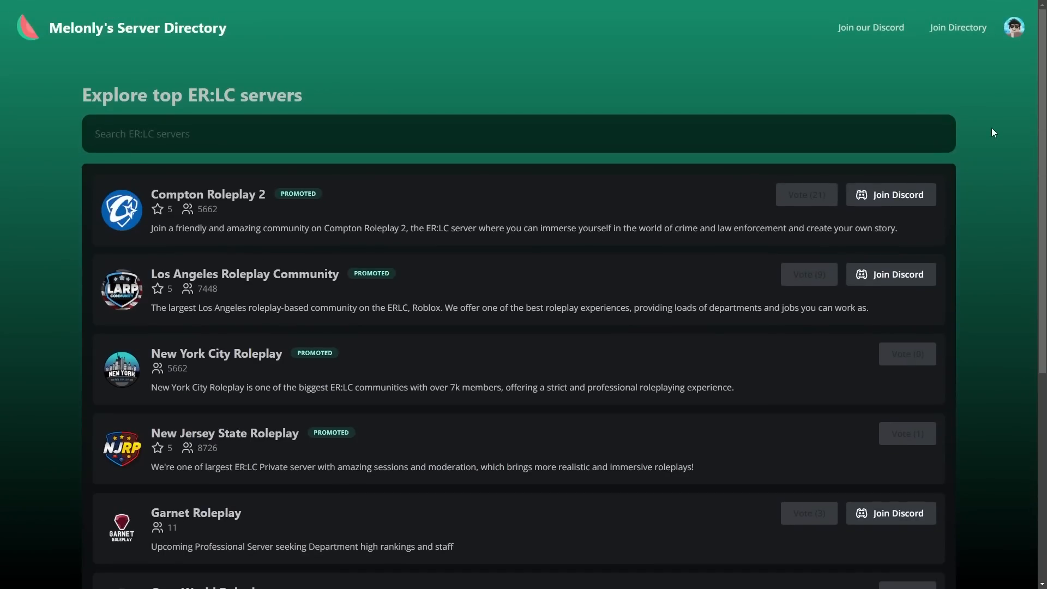
mouse_move(965, 250)
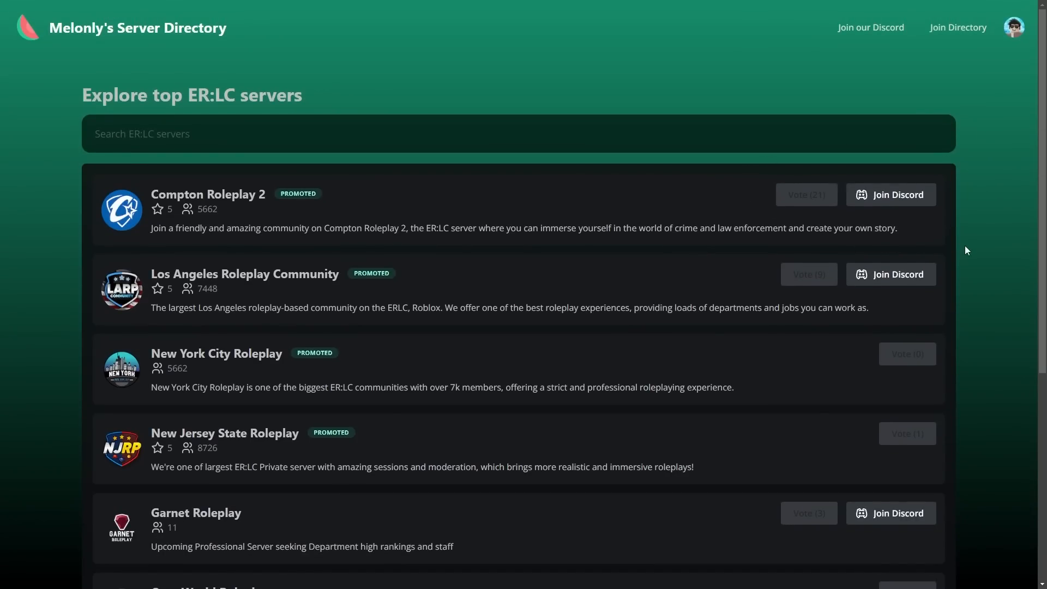
scroll(down, 3)
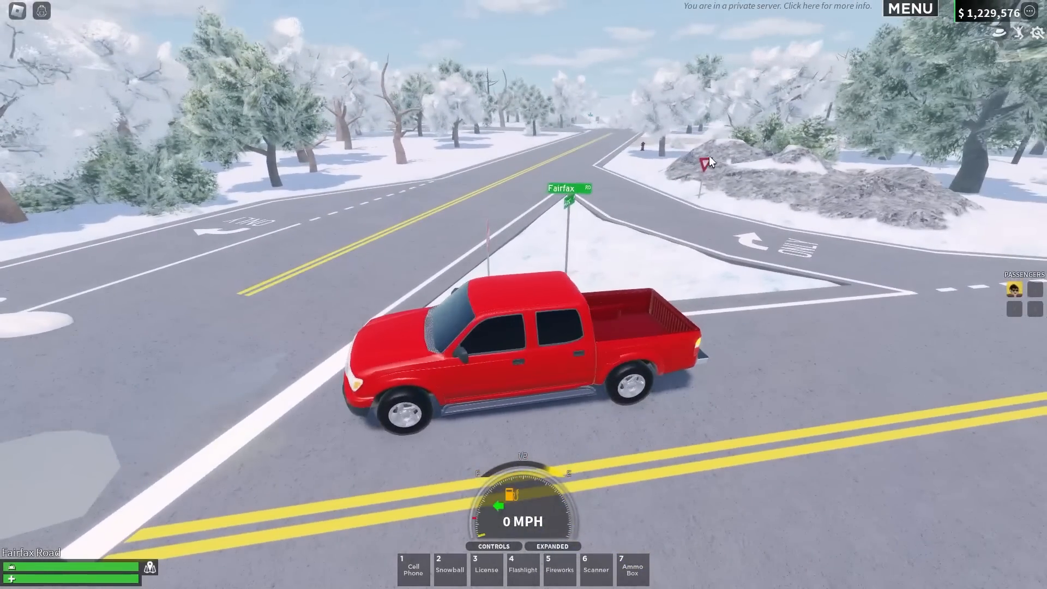
key(w)
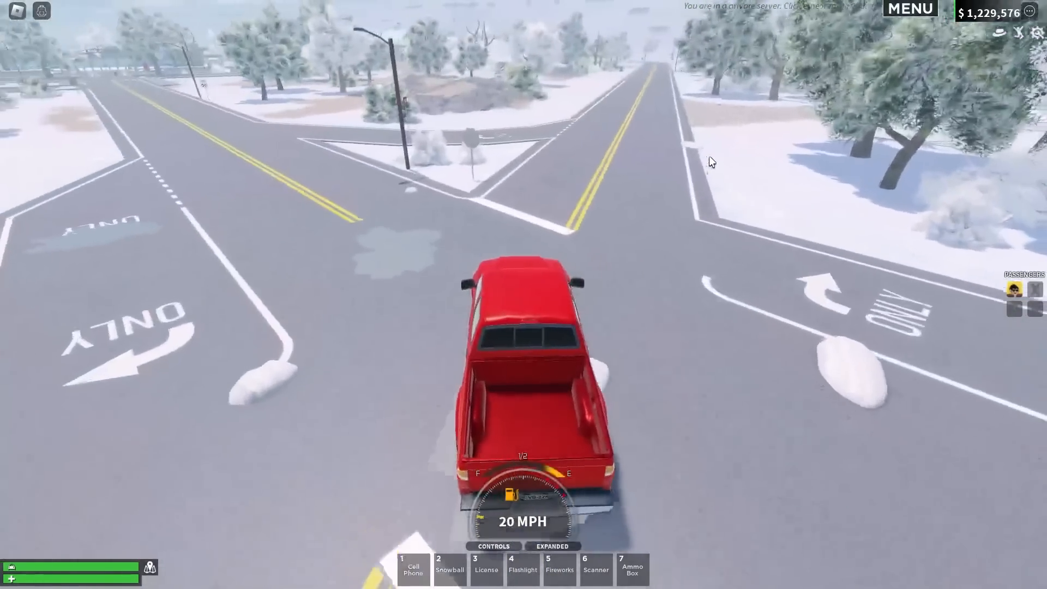